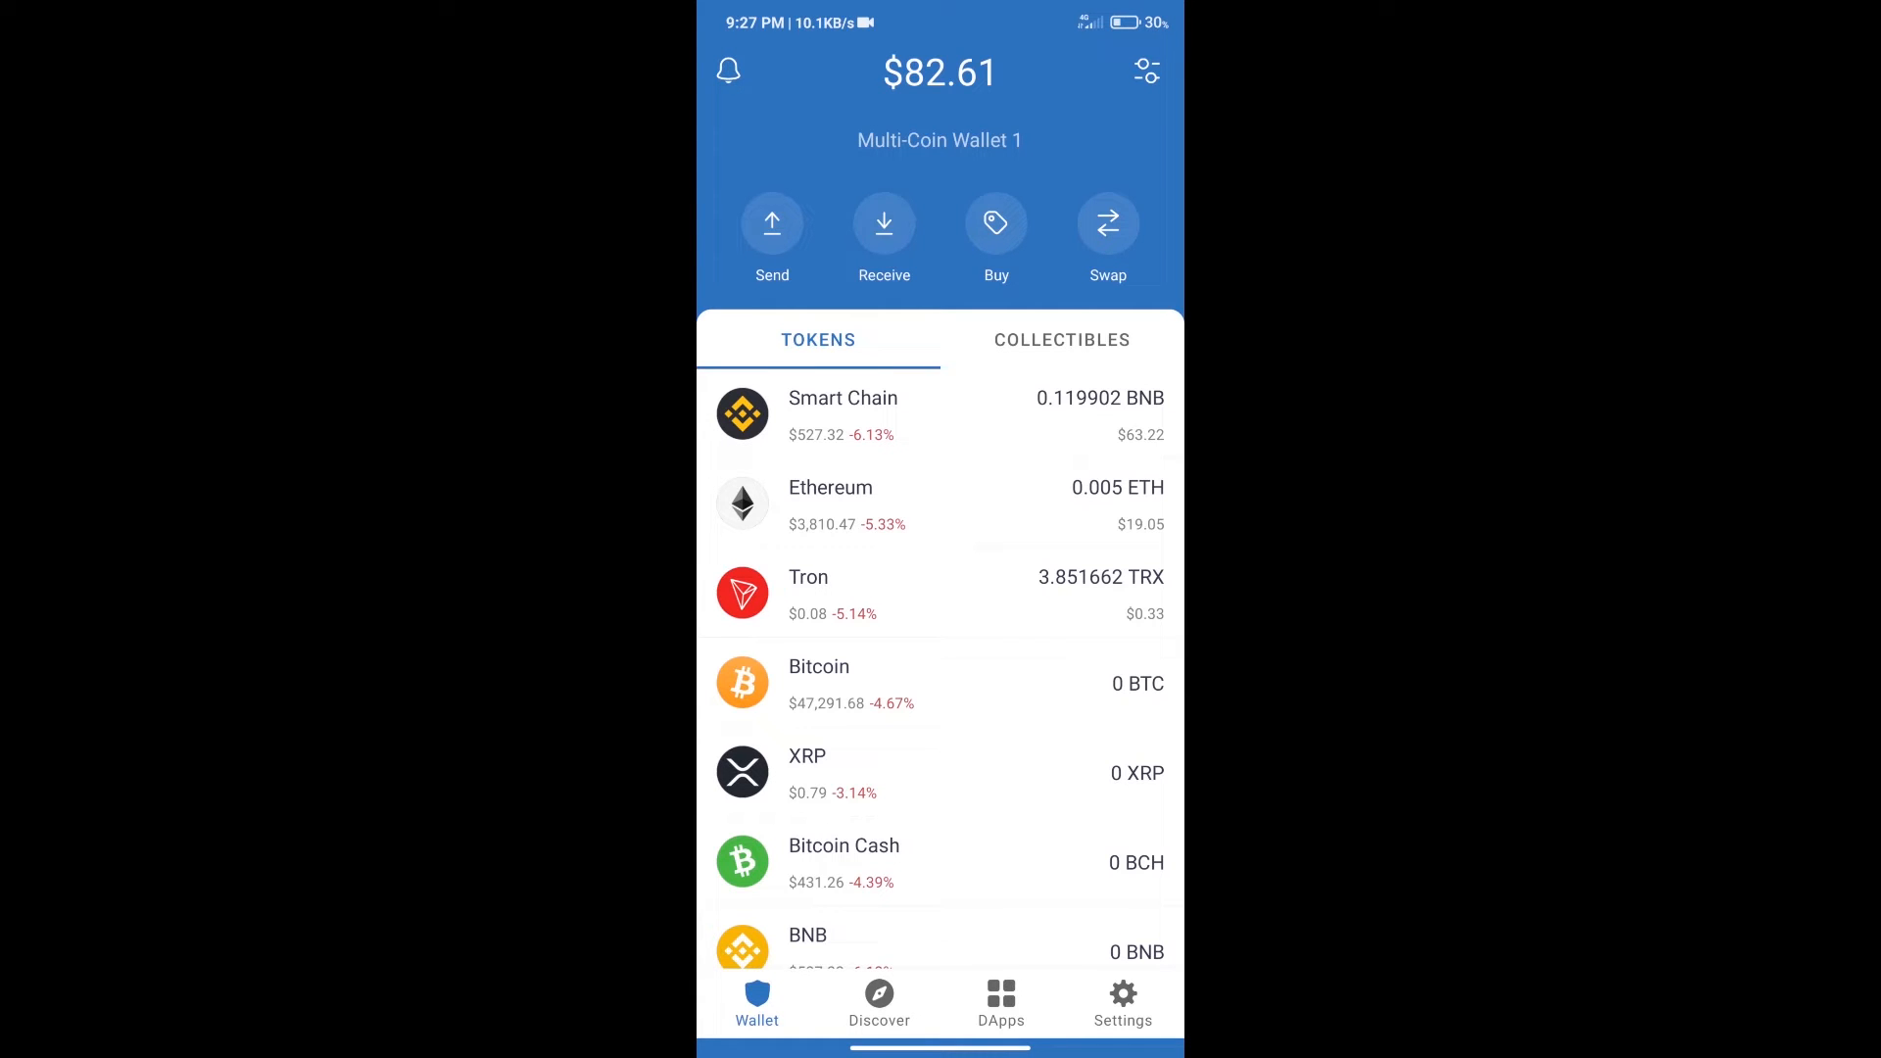
- Start a BNB purchase from the wallet, search 'bnb', then back out of the buy screen
left_click(995, 224)
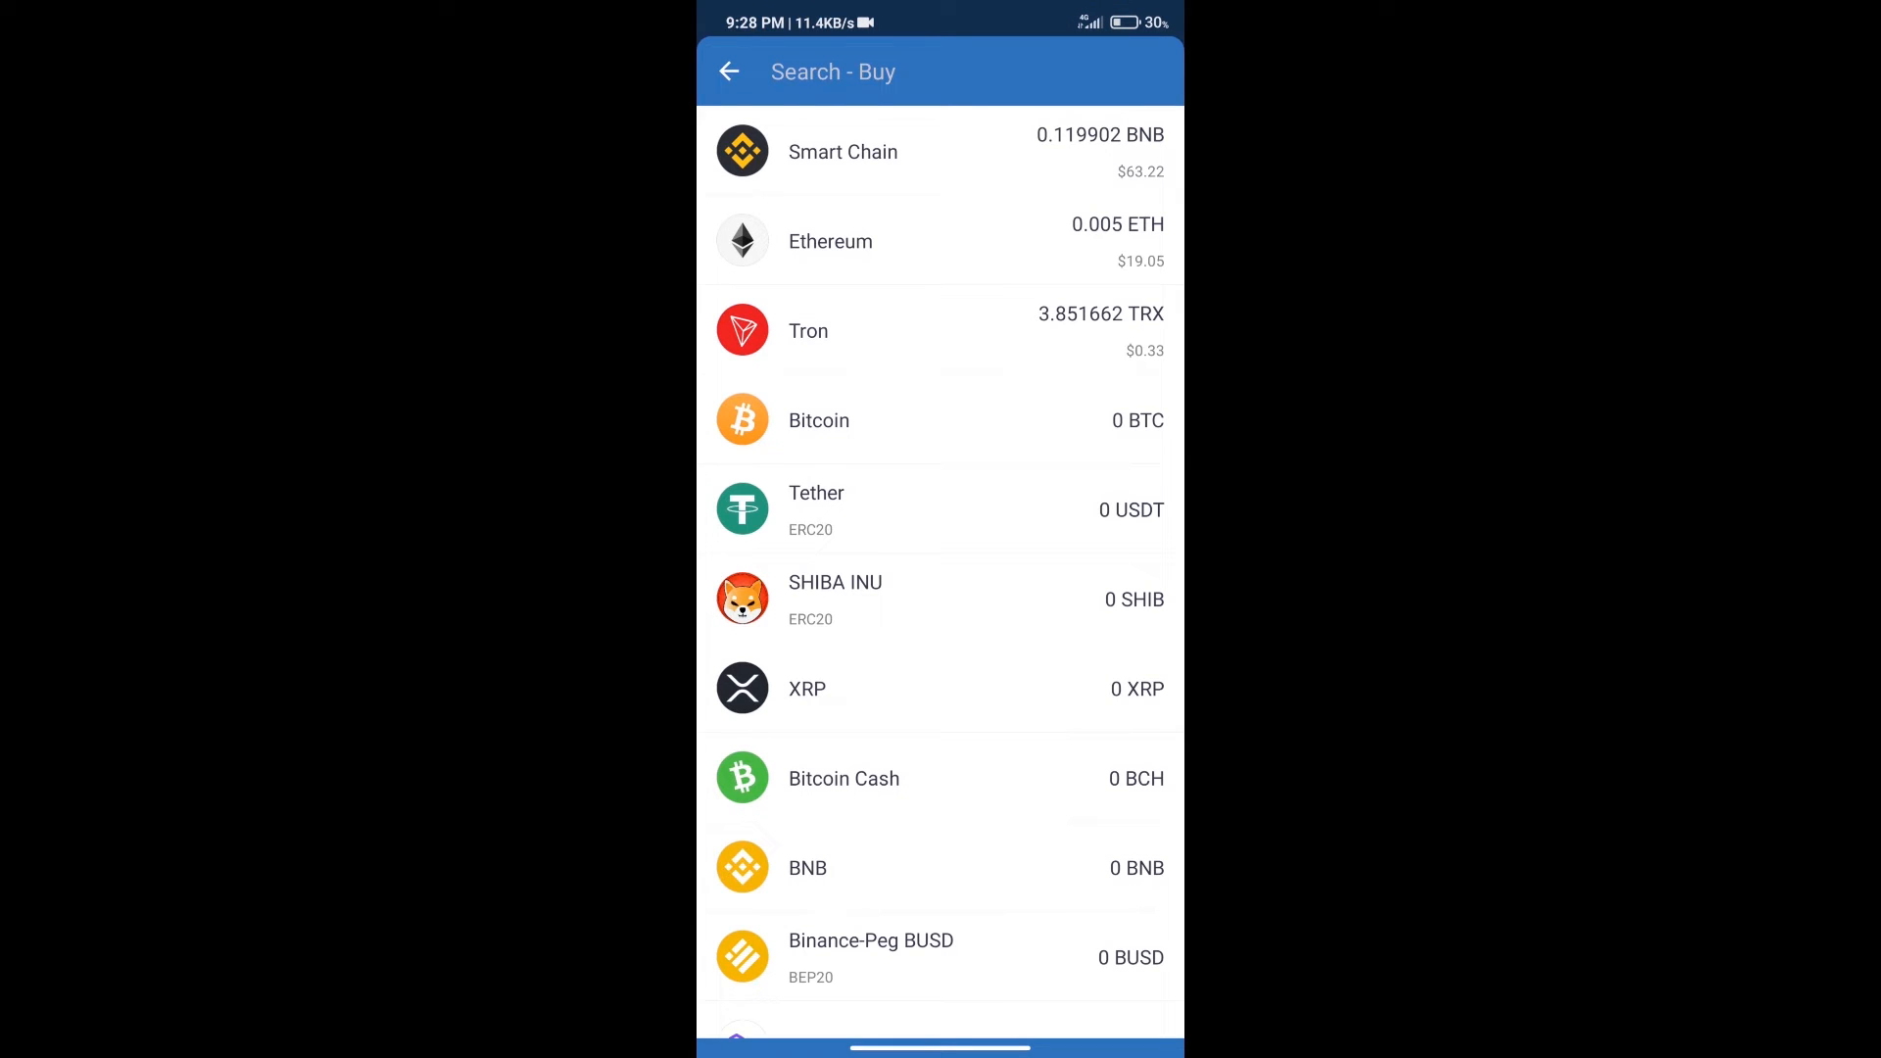
type("bn")
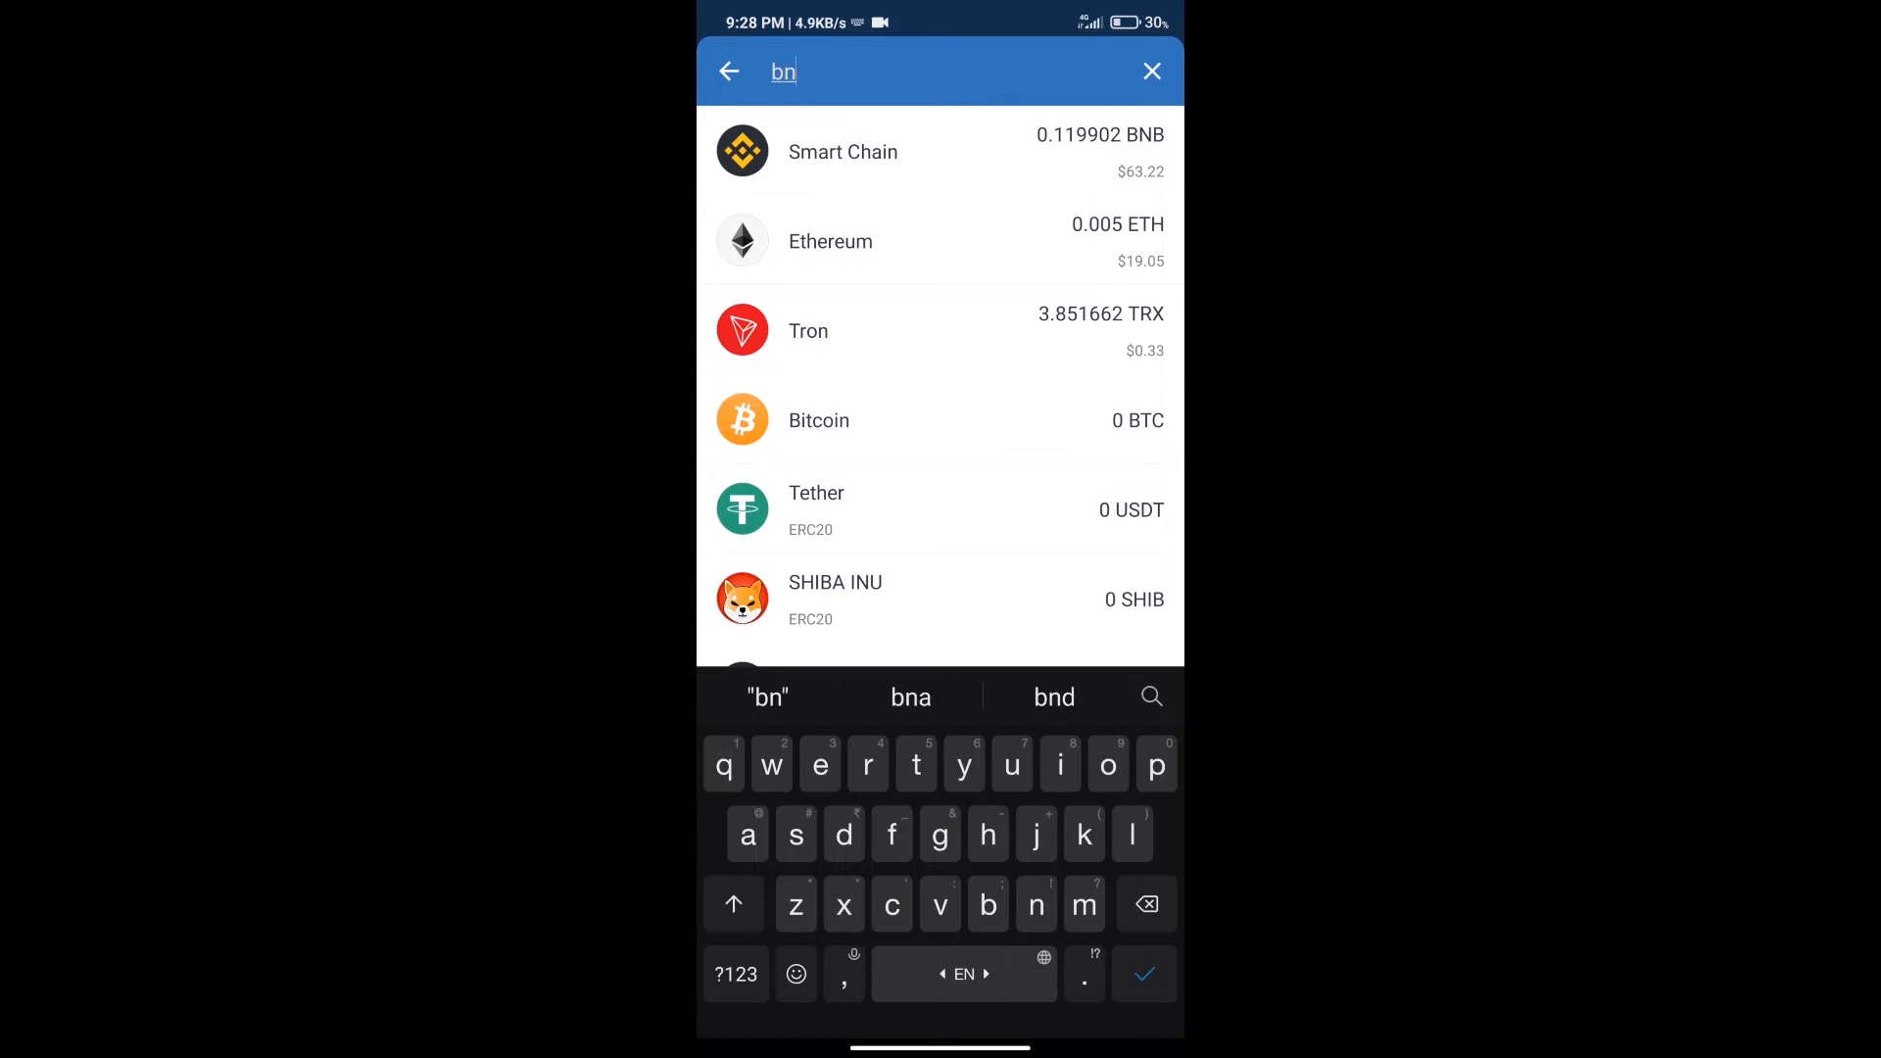
type("b")
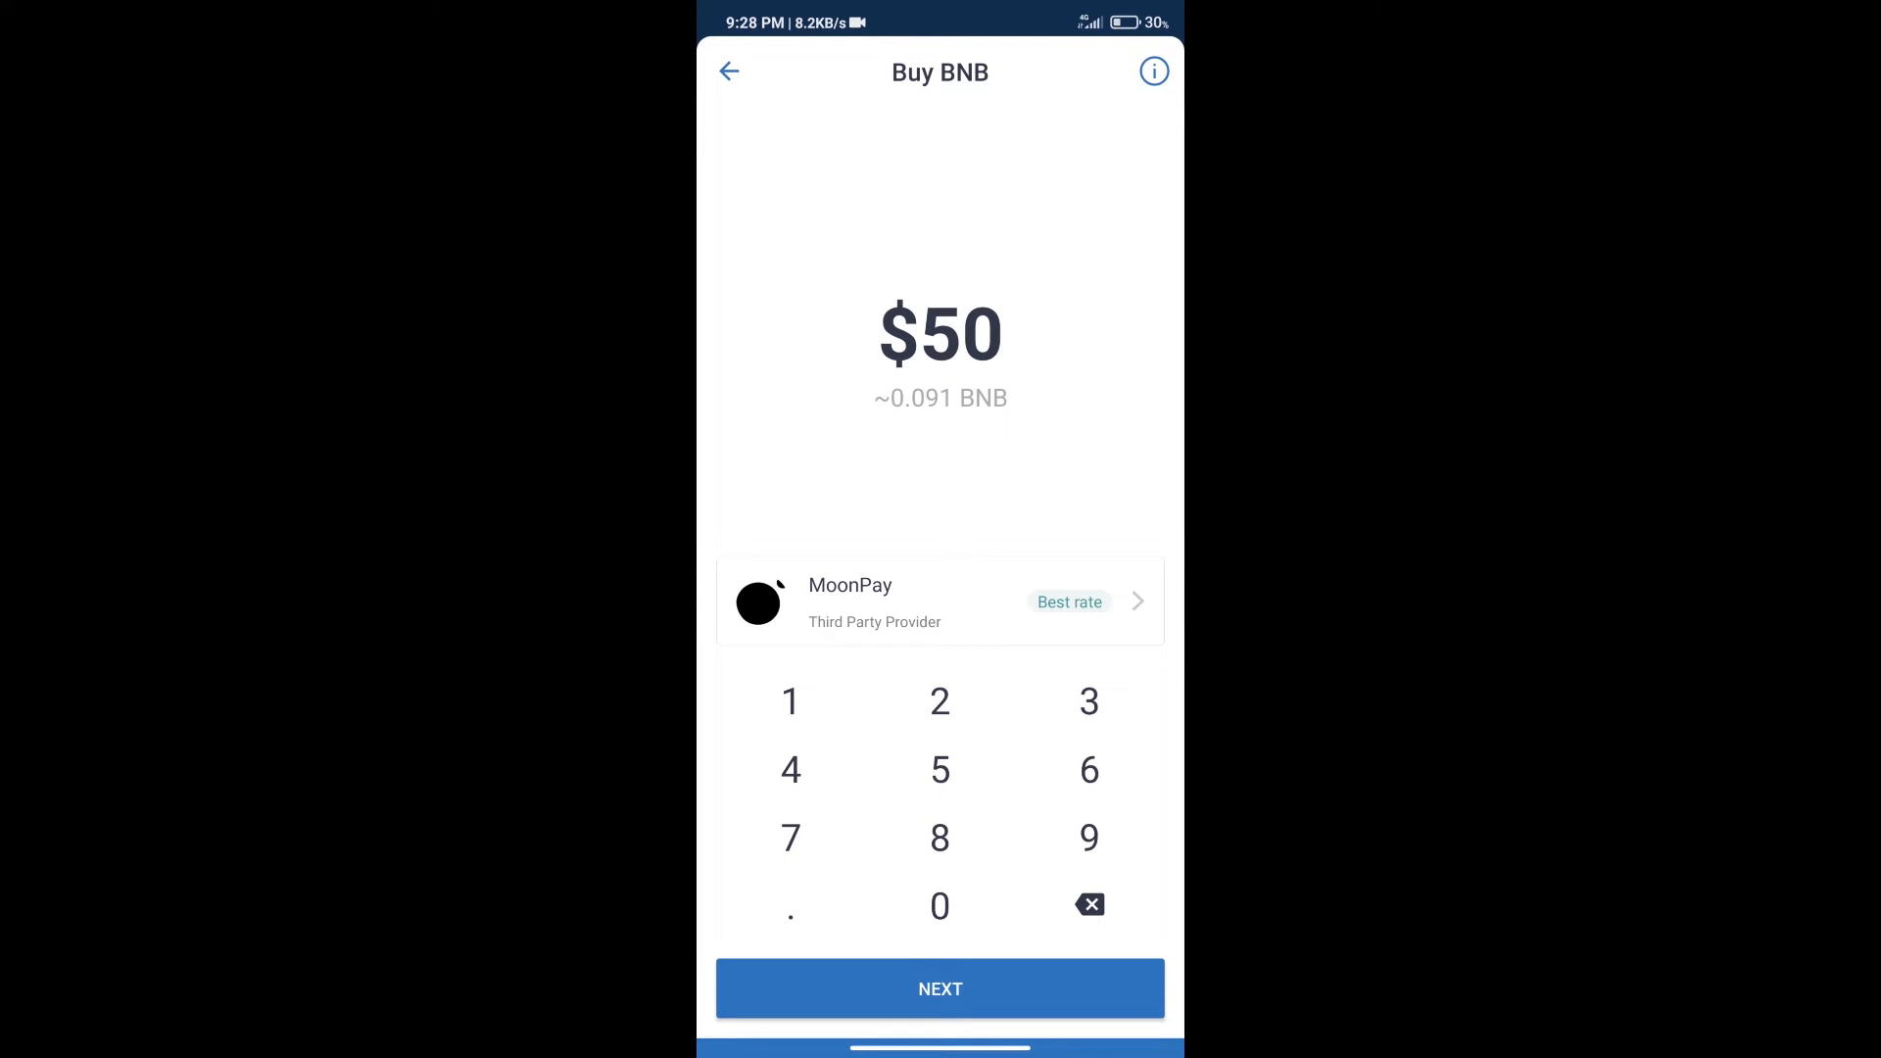
left_click(729, 73)
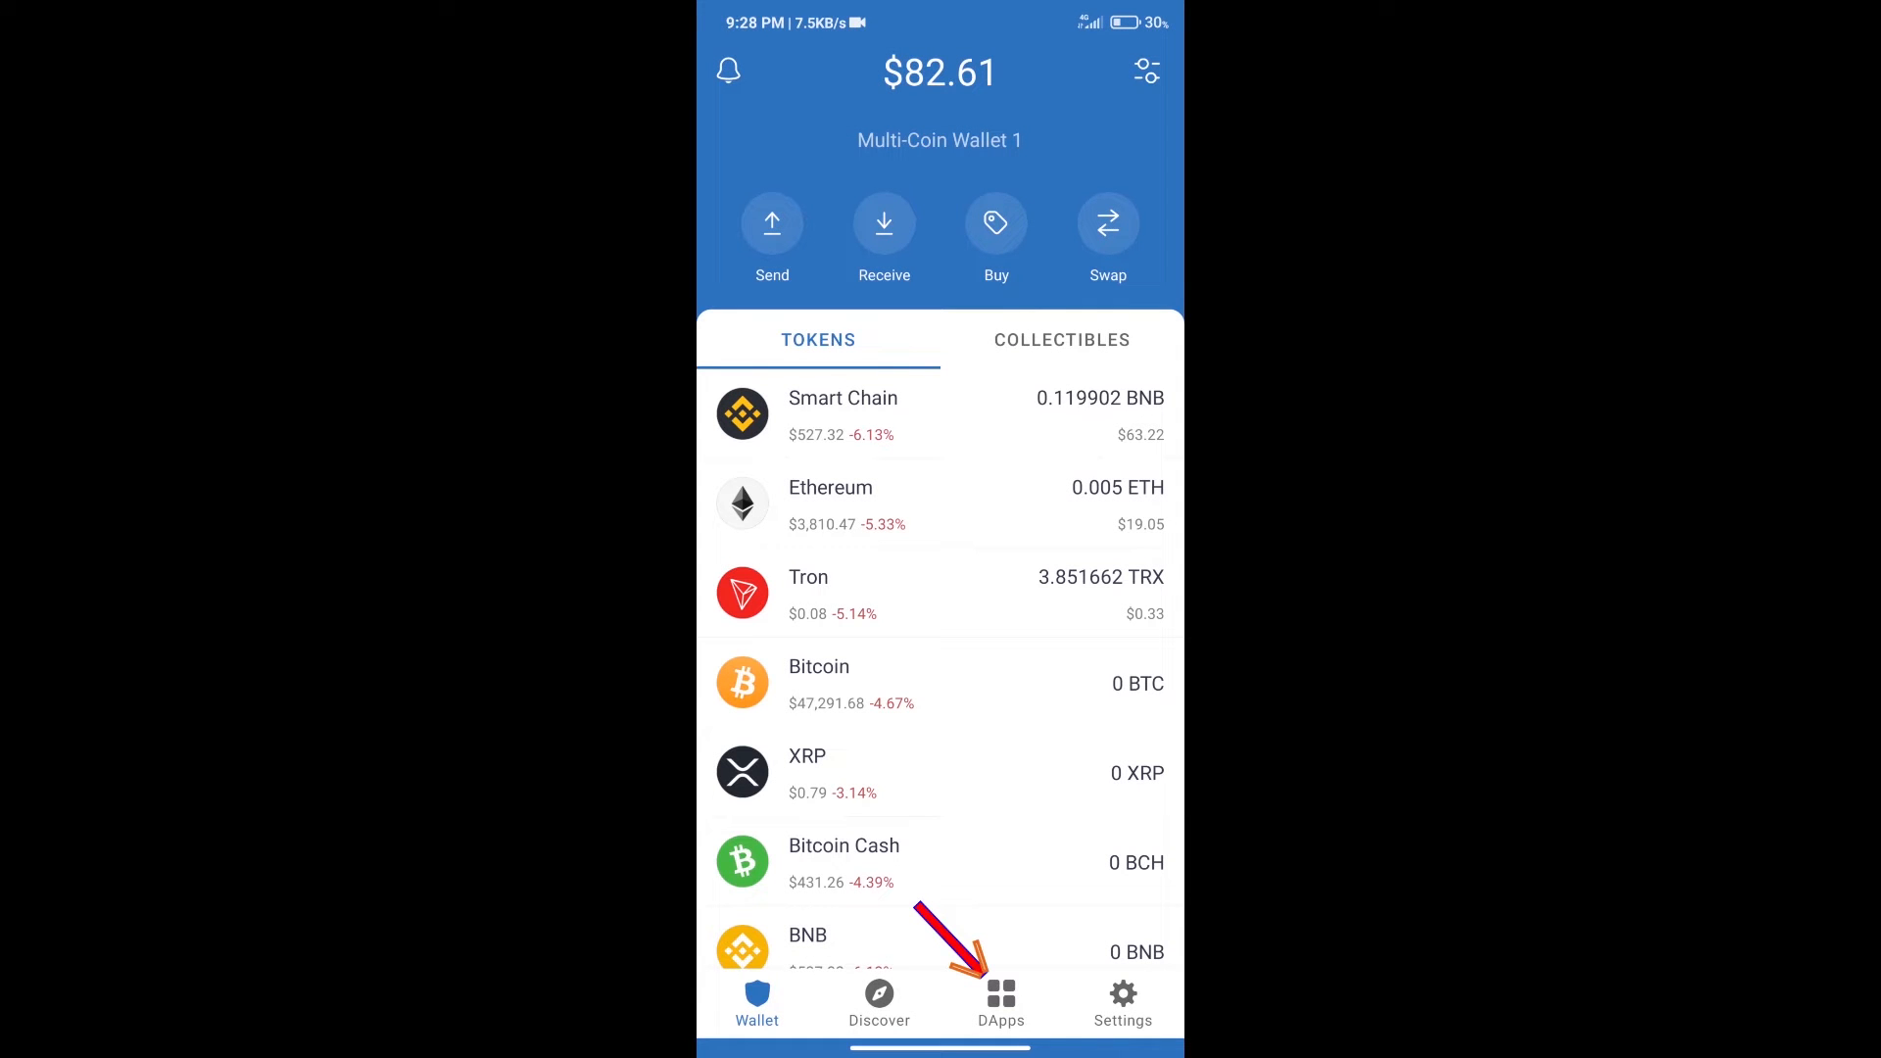
- Launch PancakeSwap in the DApps browser and connect it with Trust Wallet
left_click(1001, 1002)
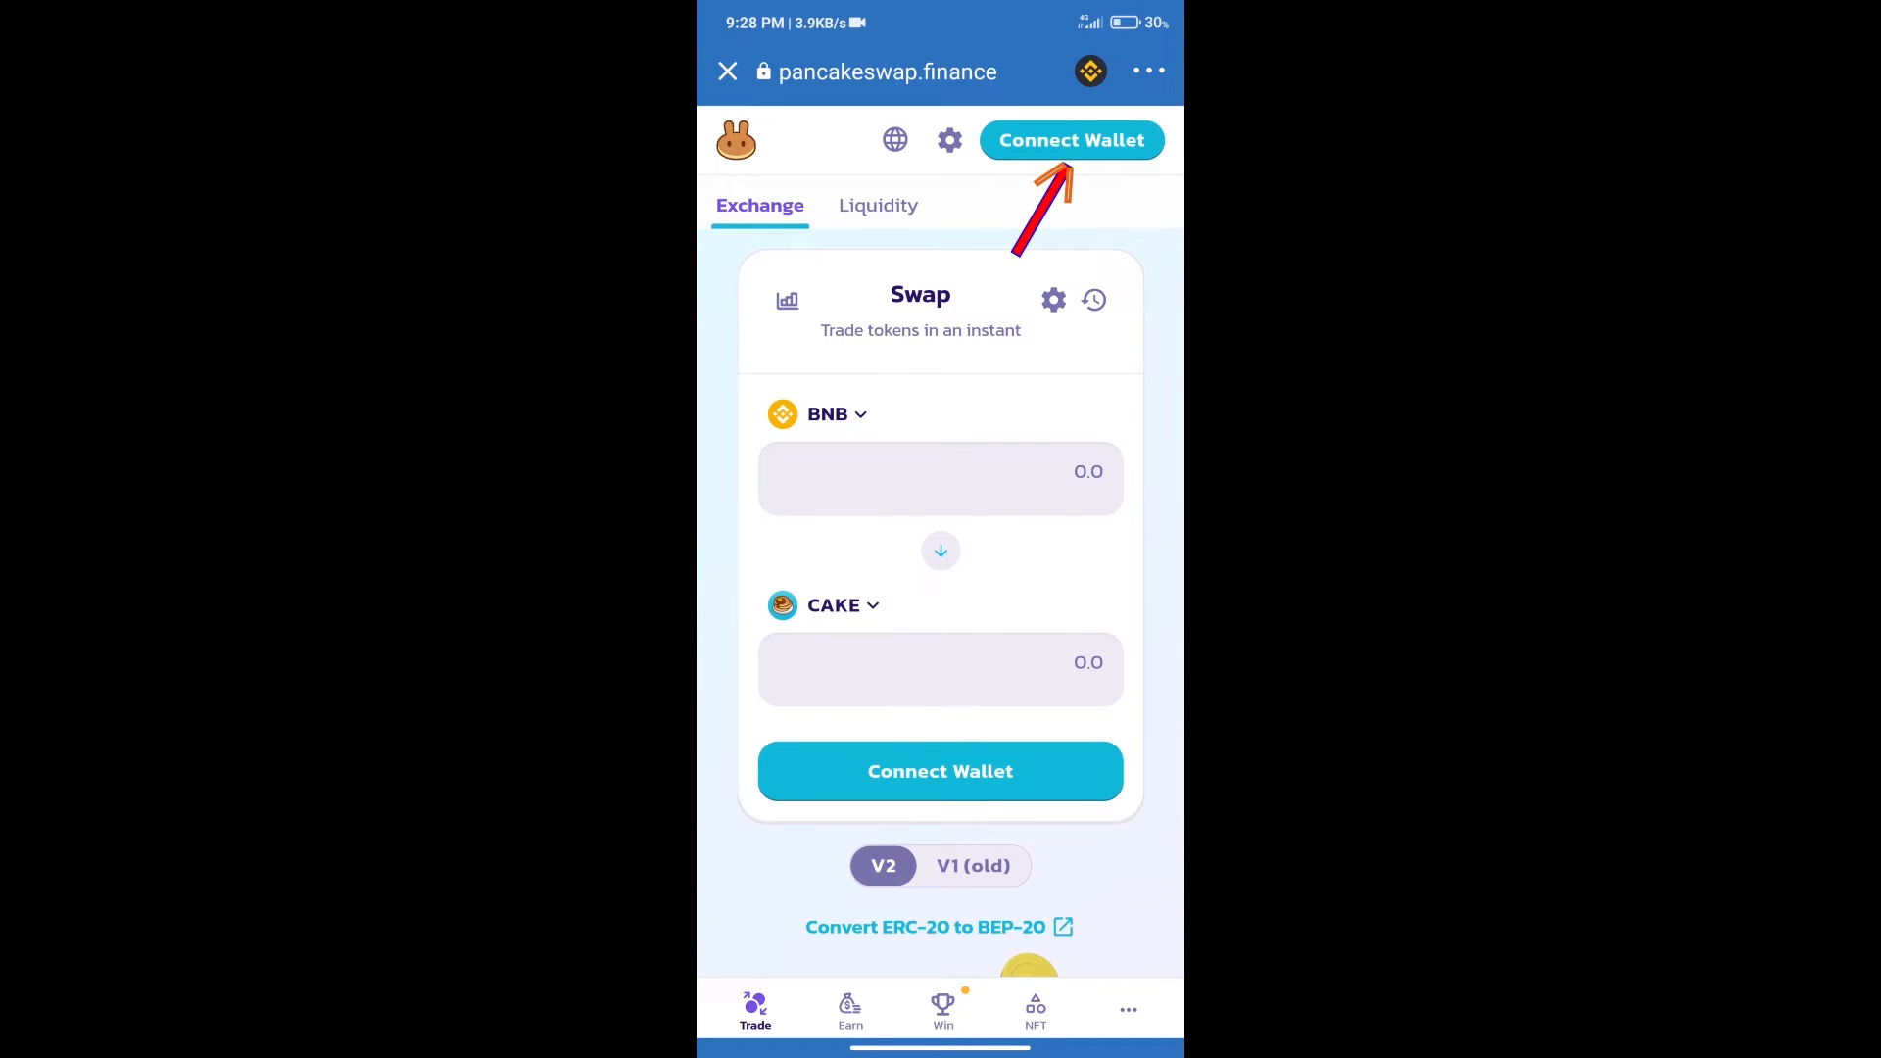
left_click(1070, 139)
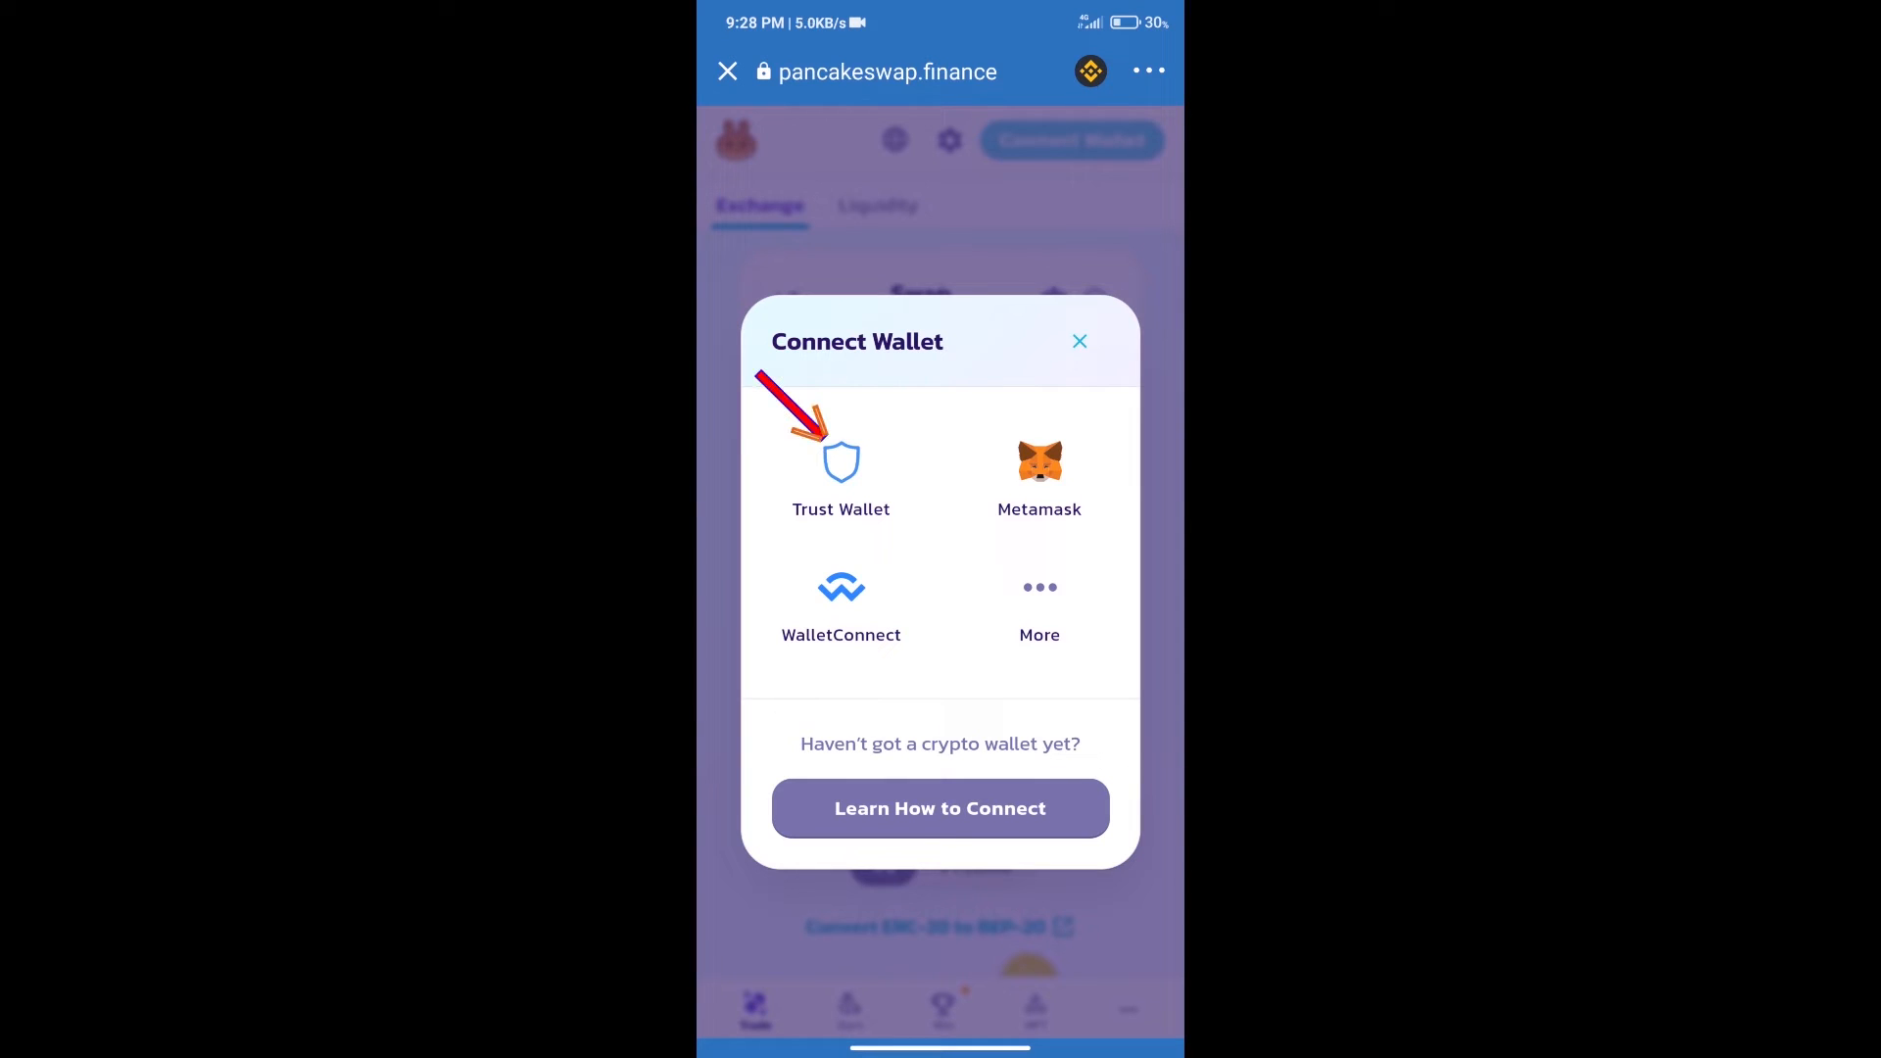
left_click(1078, 341)
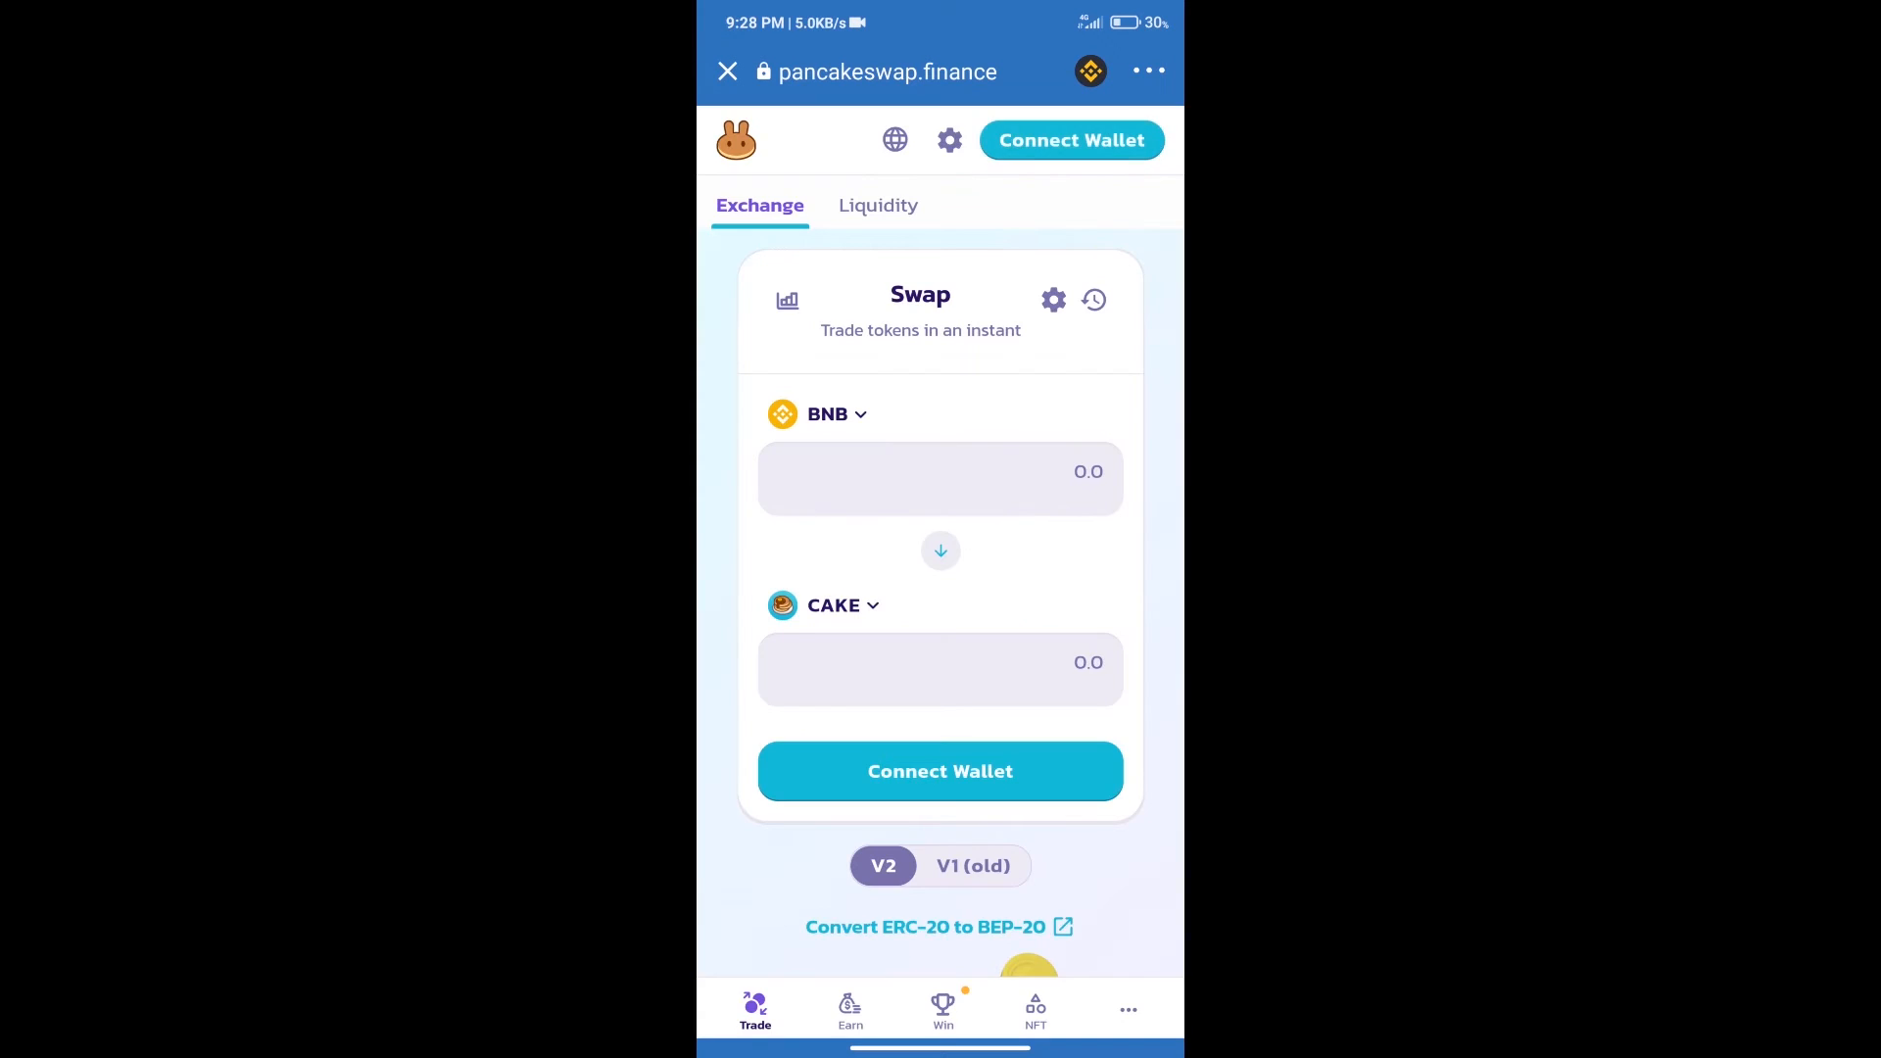
left_click(1070, 139)
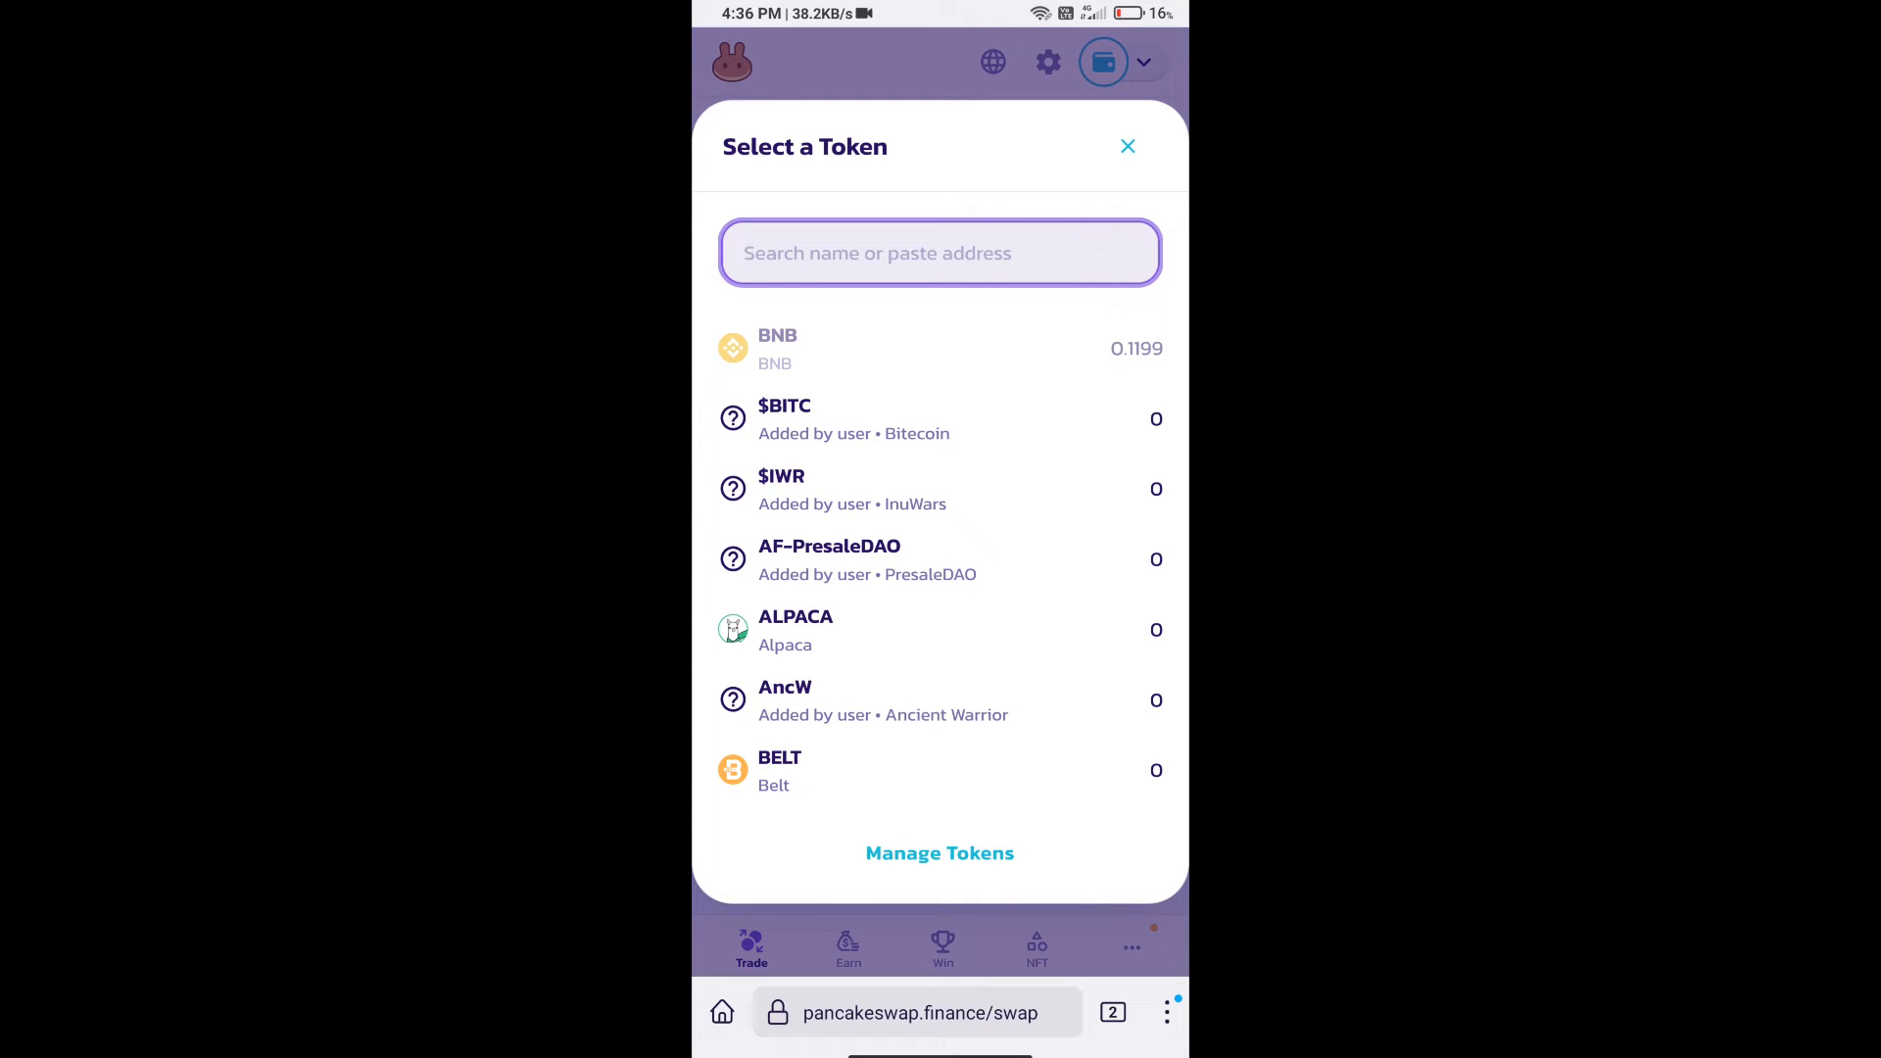
- Copy Kingdom Karnage's BEP20 contract address from CoinMarketCap into PancakeSwap's token search
left_click(939, 253)
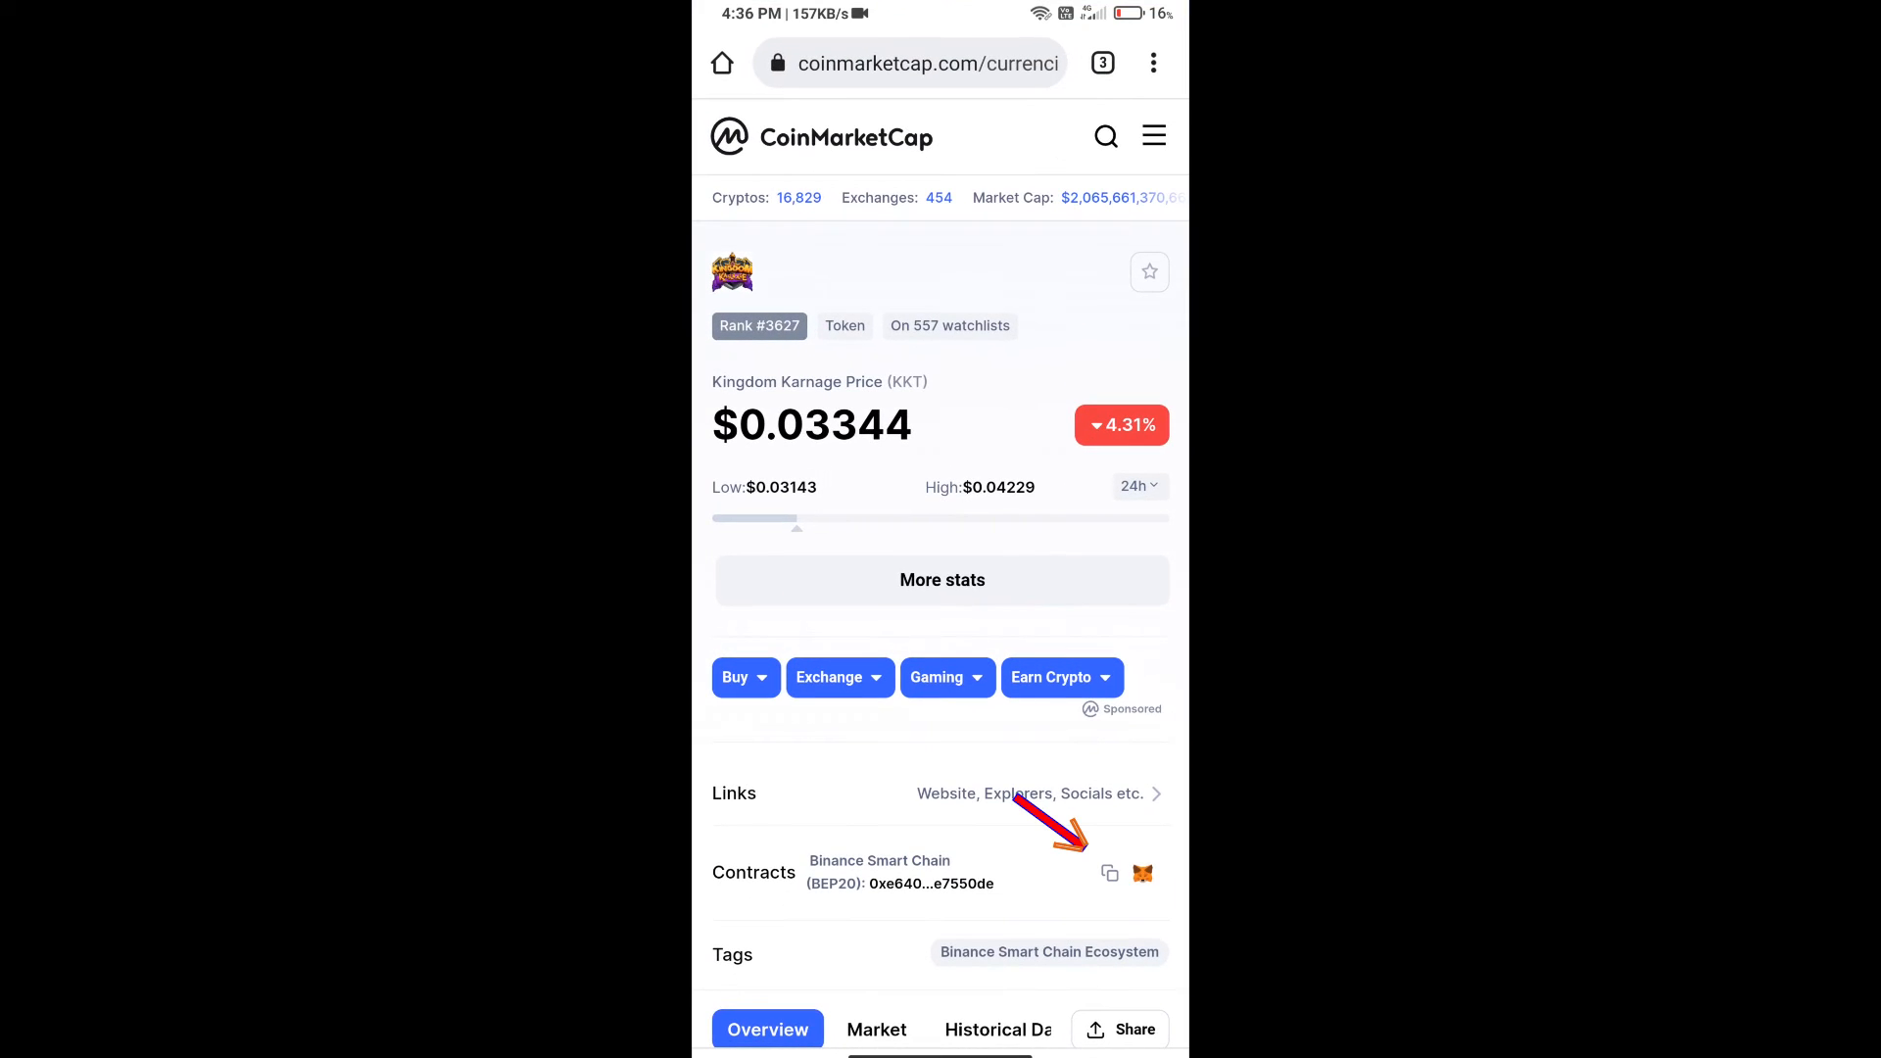
left_click(1109, 872)
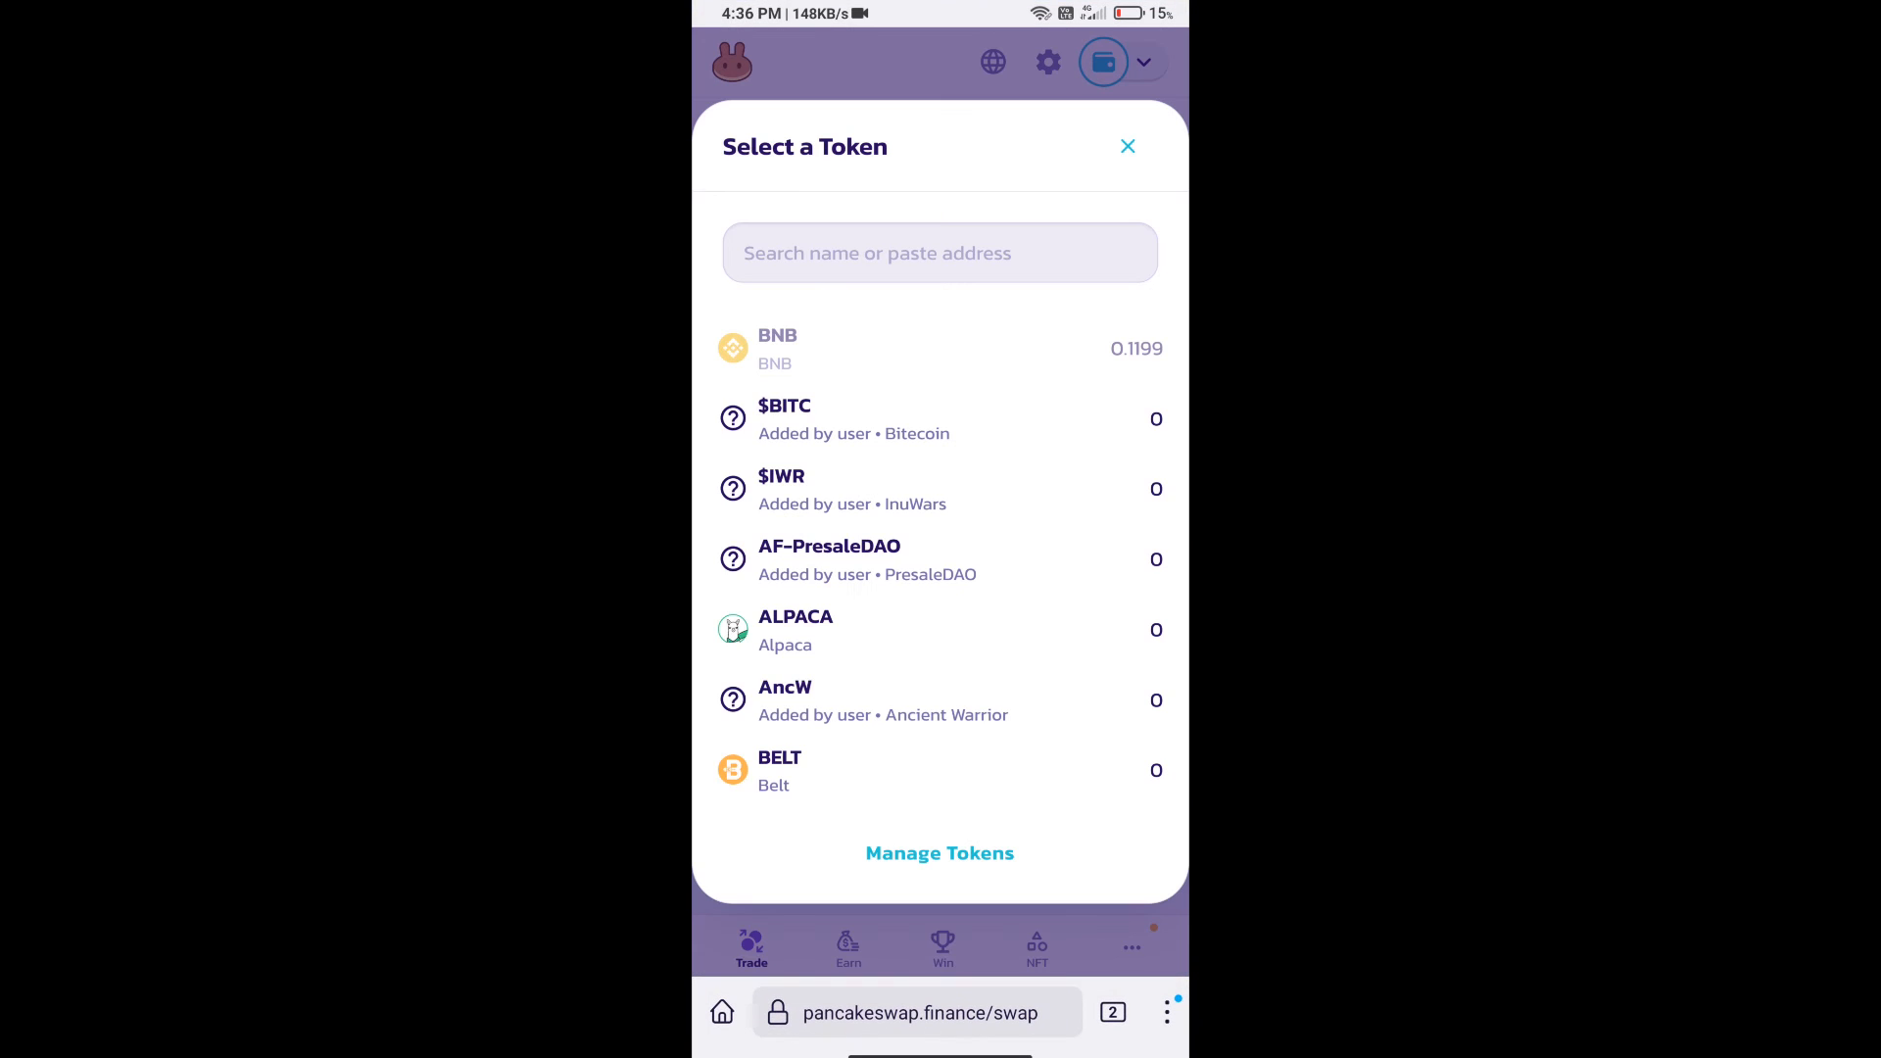
left_click(938, 253)
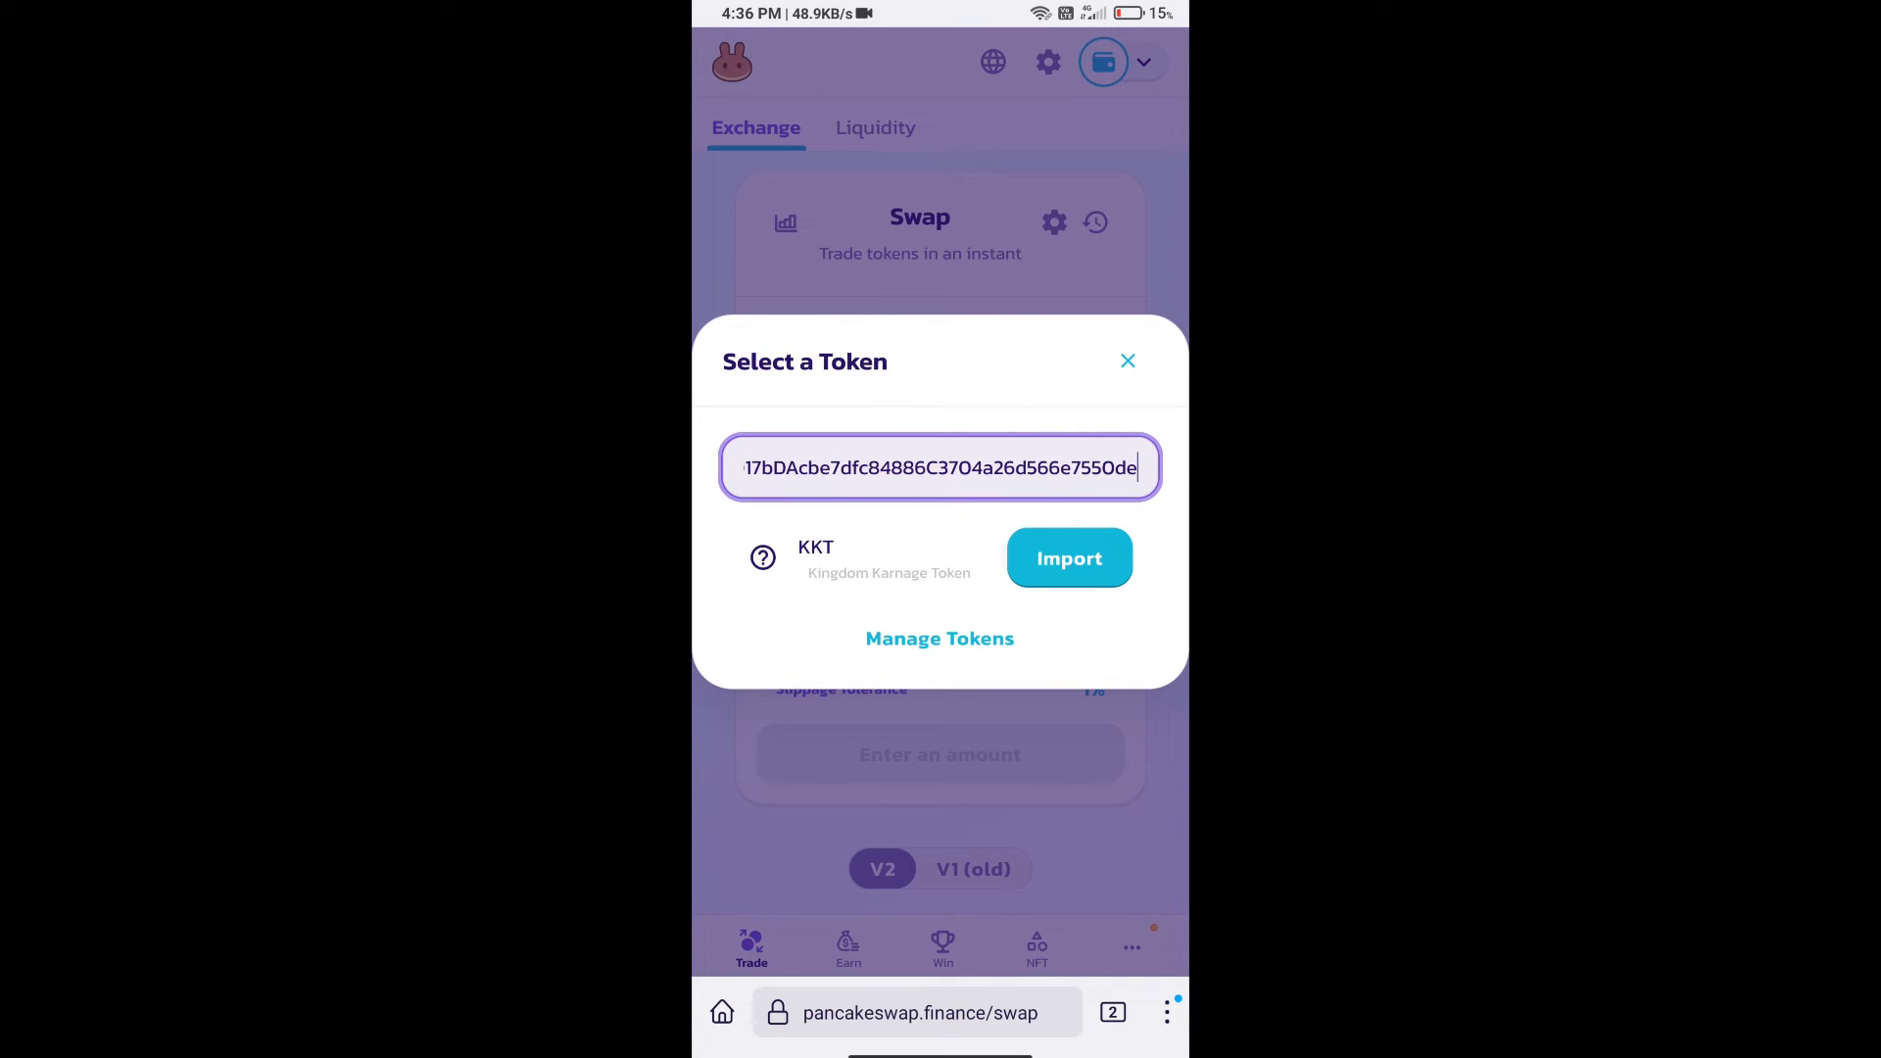
- Import Kingdom Karnage Token (KKT) as the token received for BNB, acknowledging the warning
left_click(1067, 556)
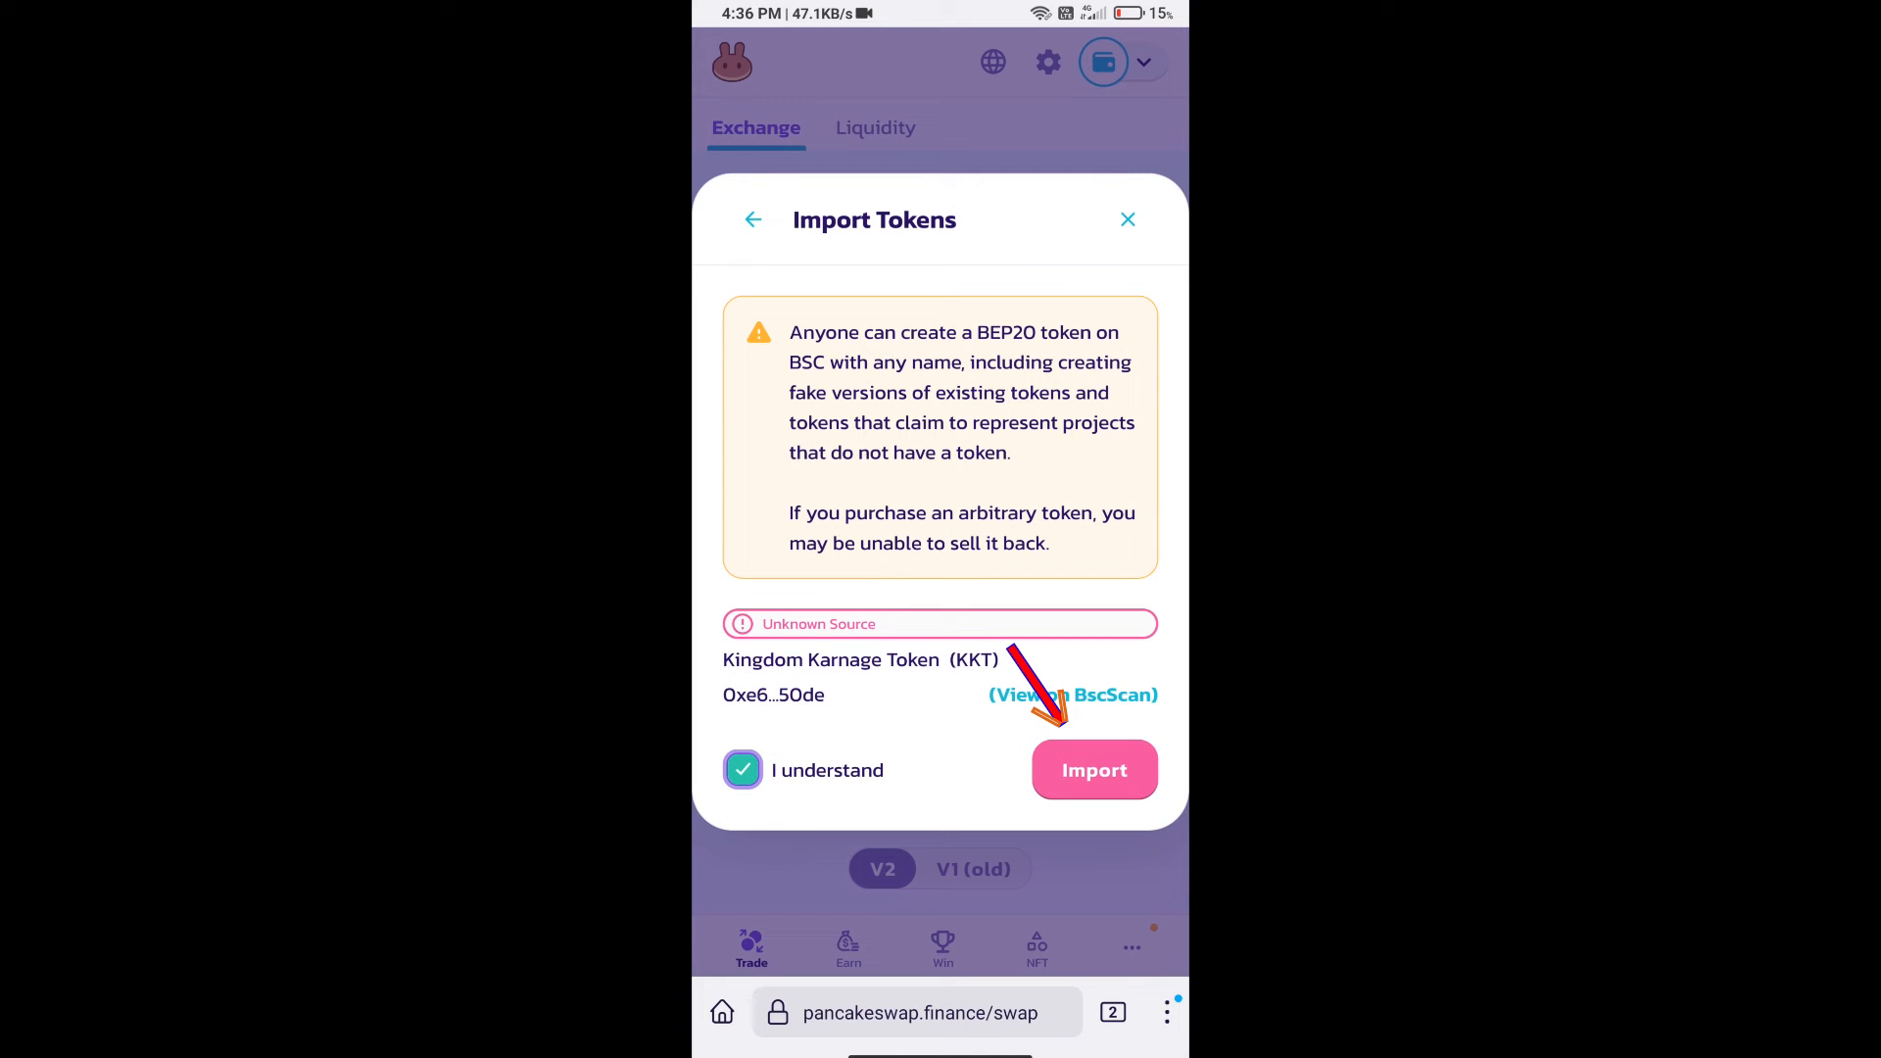
left_click(1094, 769)
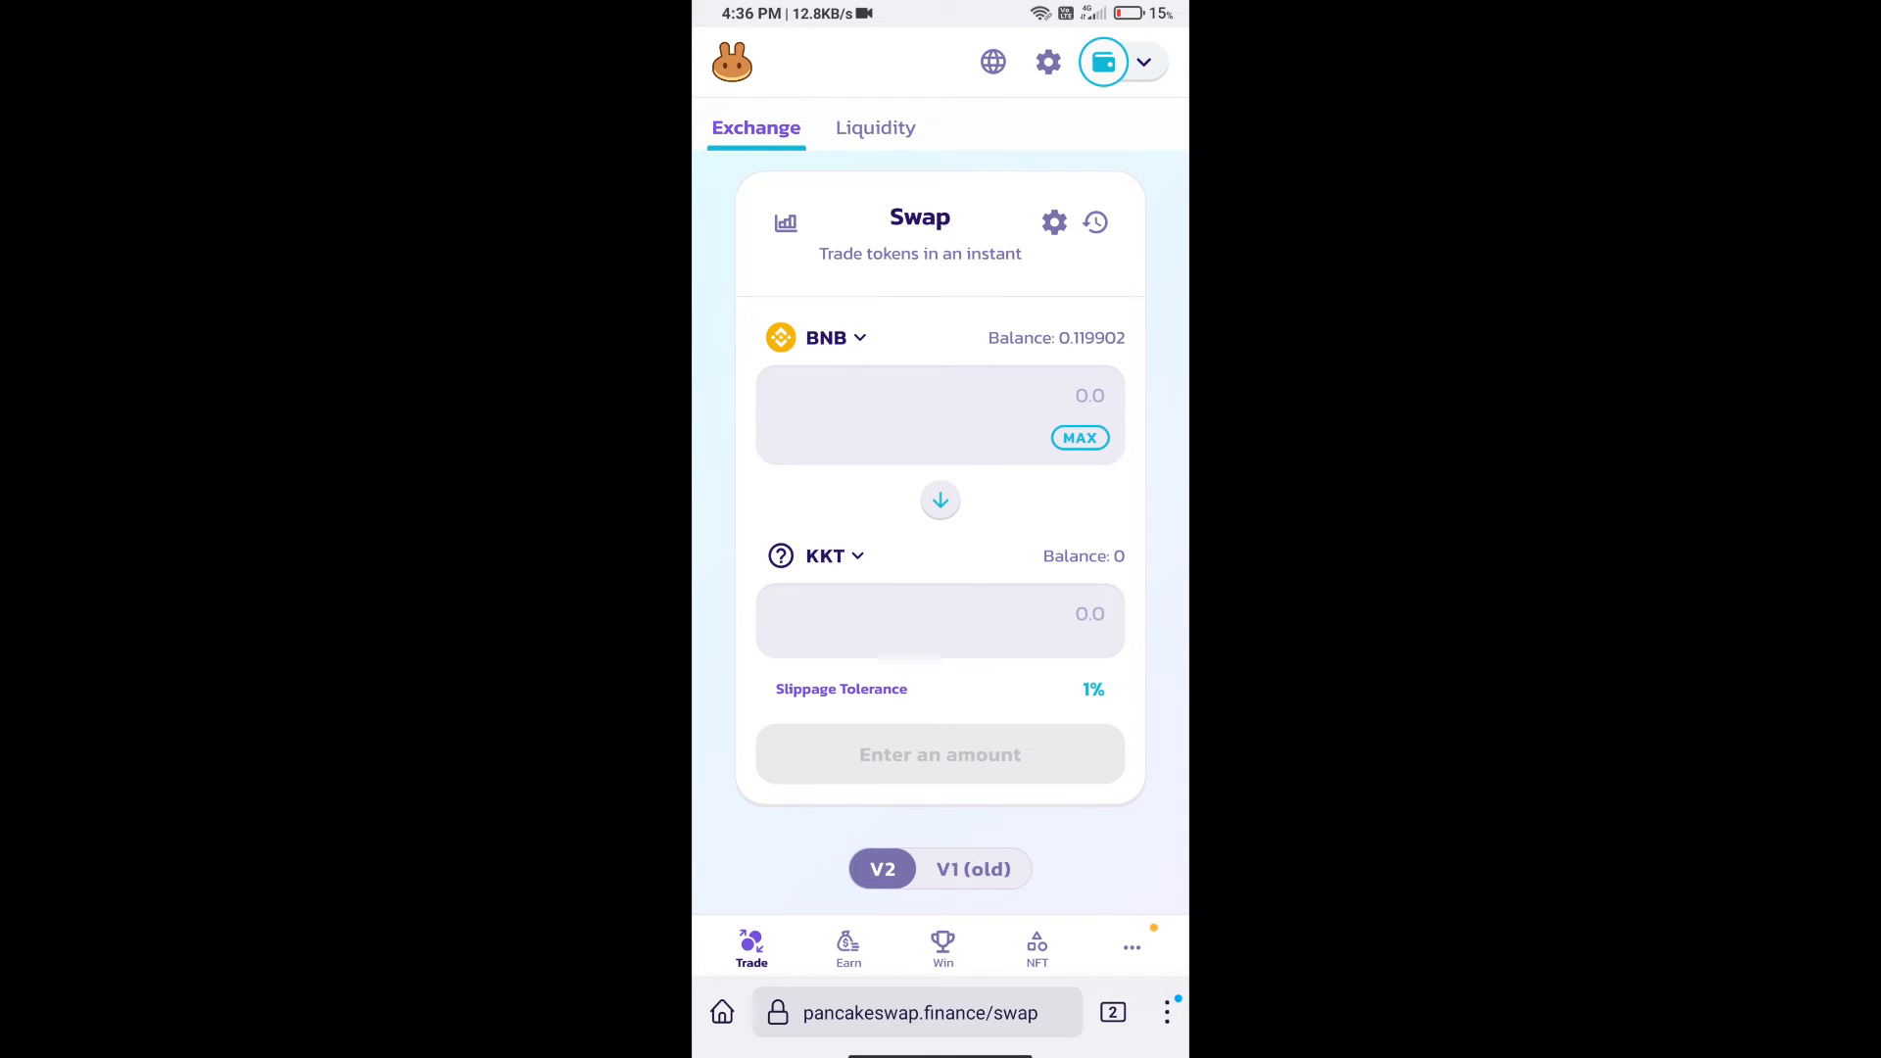
- Set swap slippage tolerance to 0.5% and return to the BNB-to-KKT swap
left_click(1054, 221)
type("0")
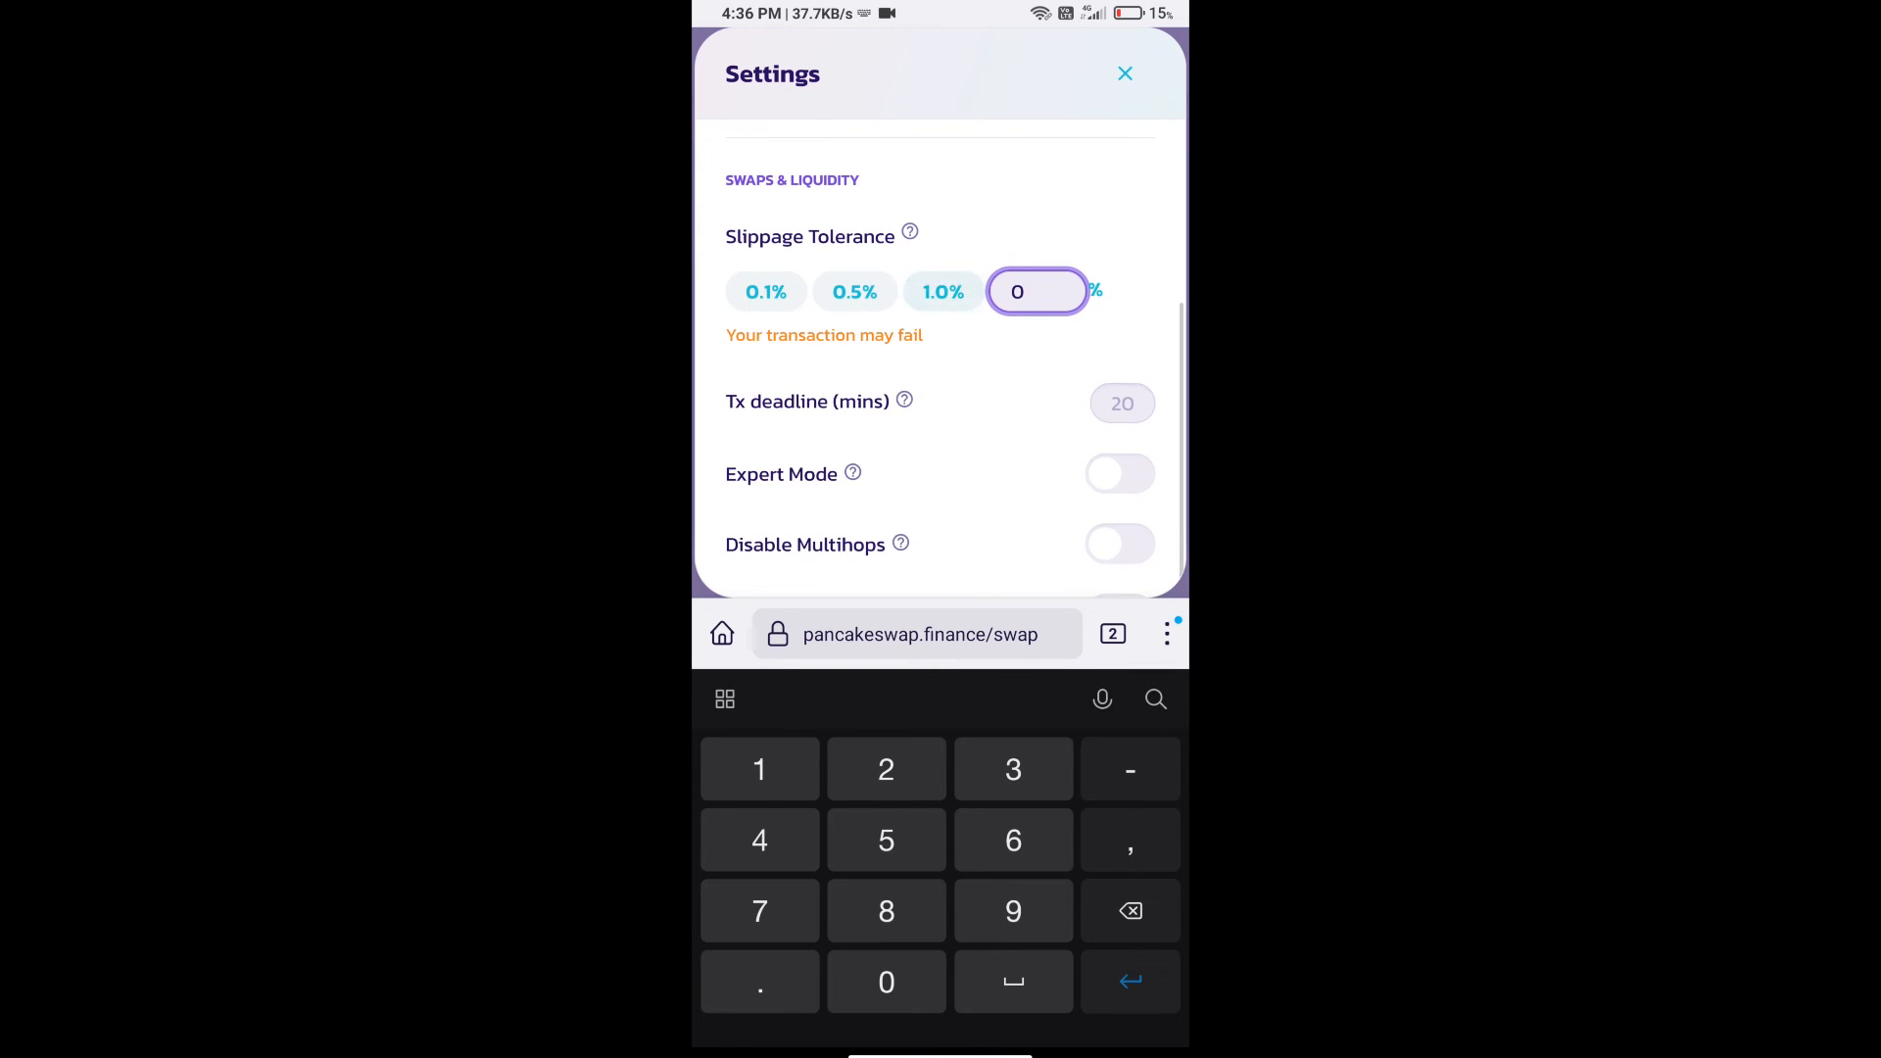
left_click(854, 292)
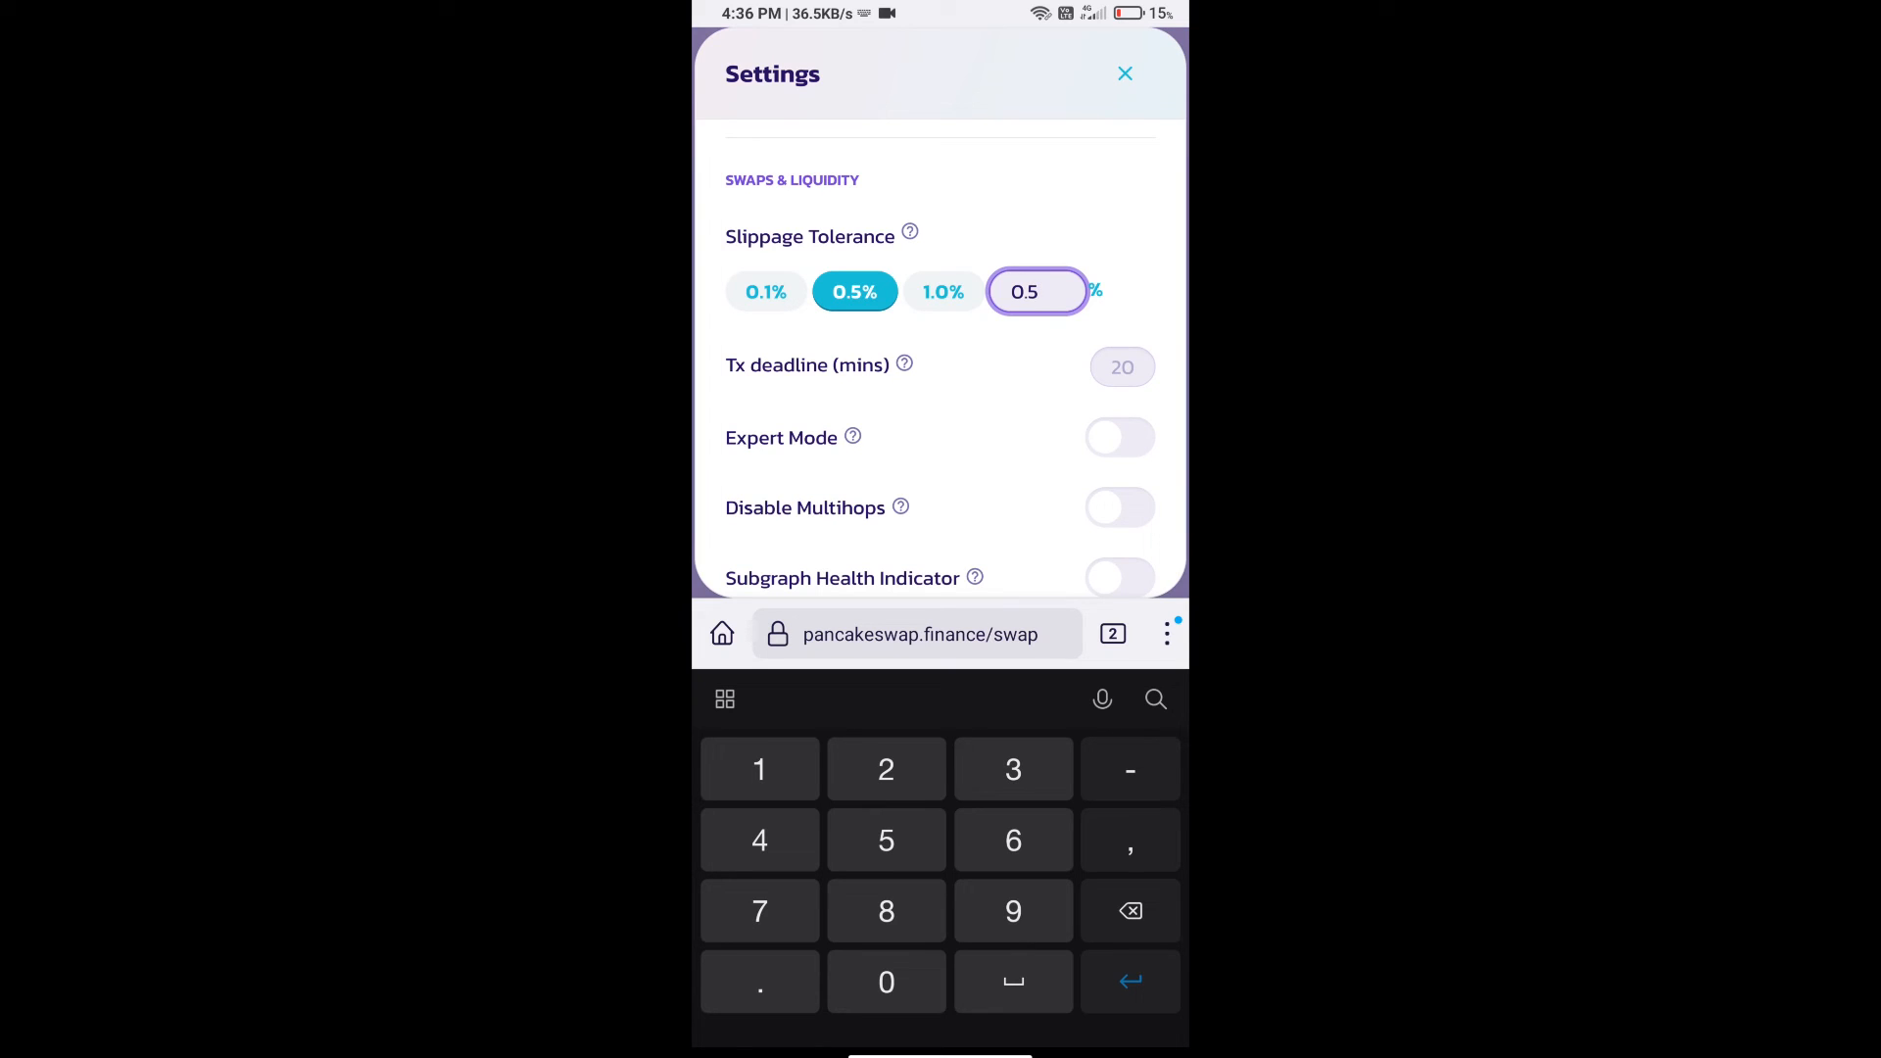
left_click(1125, 73)
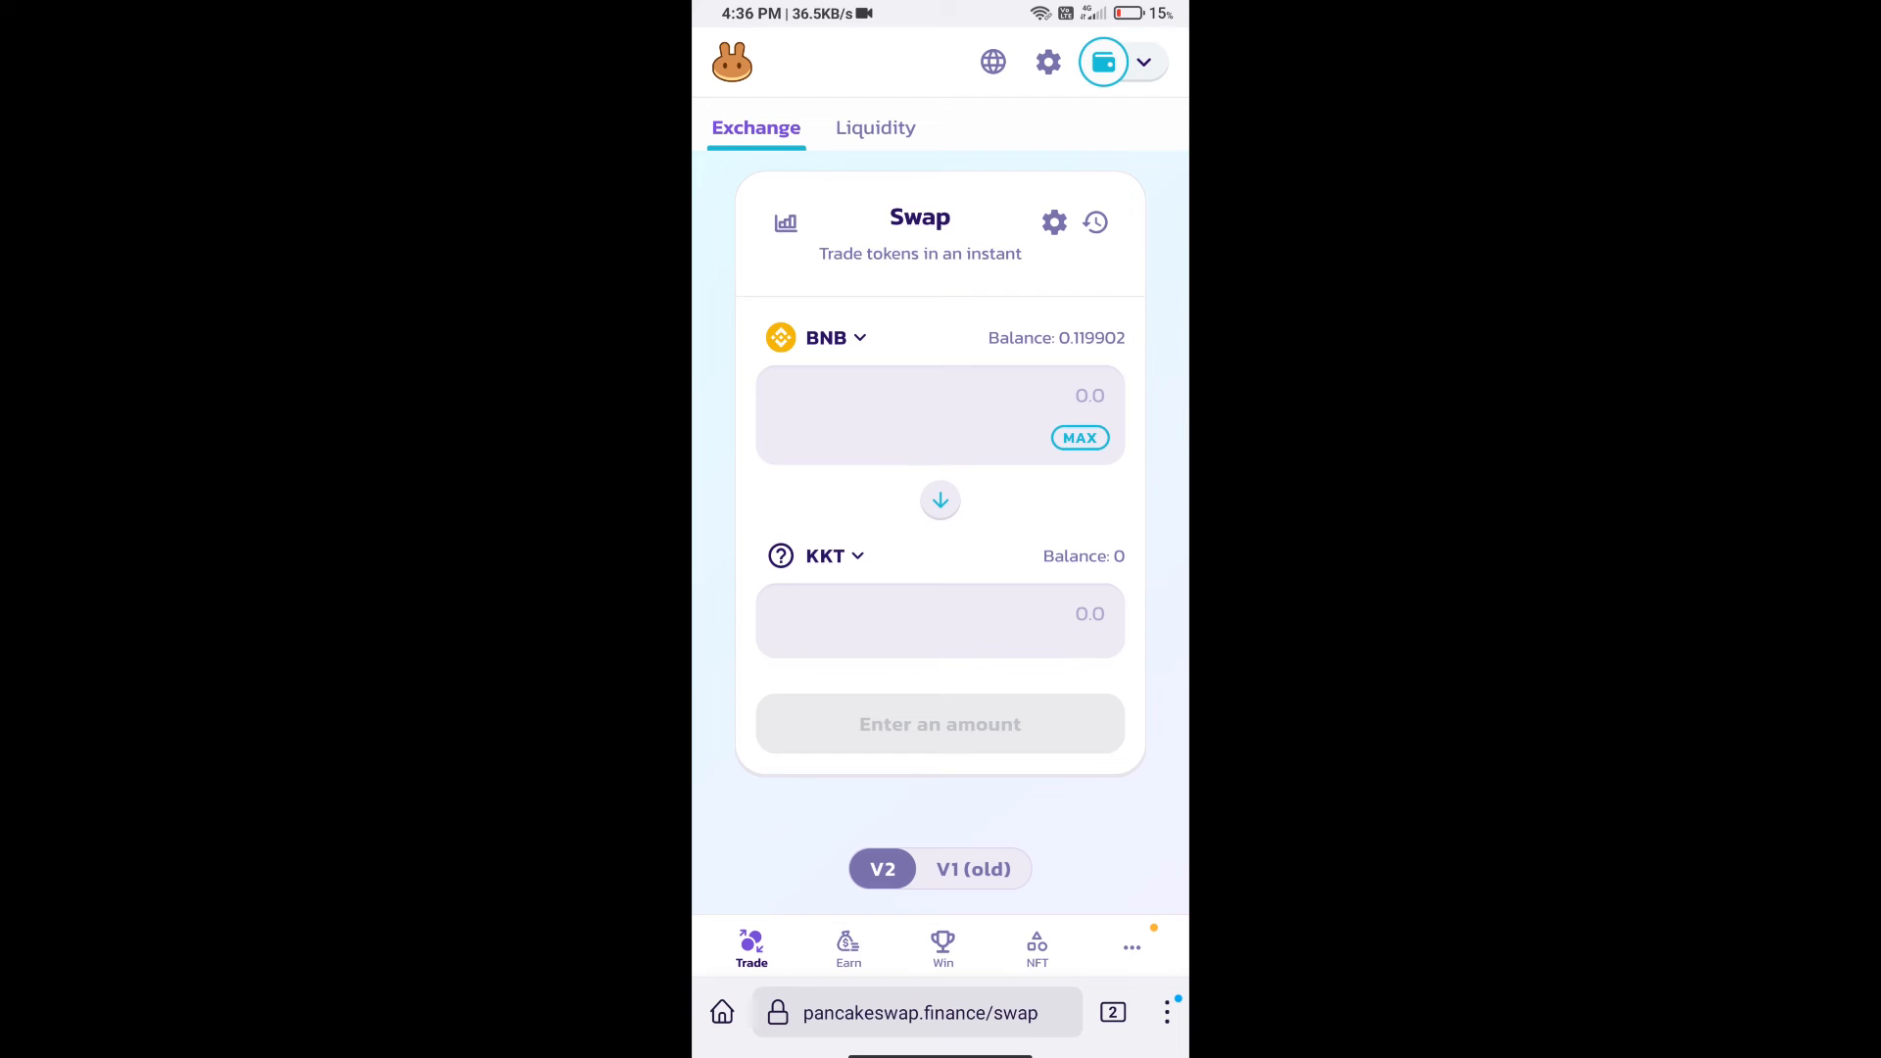
- Swap about 0.00676 BNB for 100 KKT and confirm, handing approval to the wallet
left_click(938, 613)
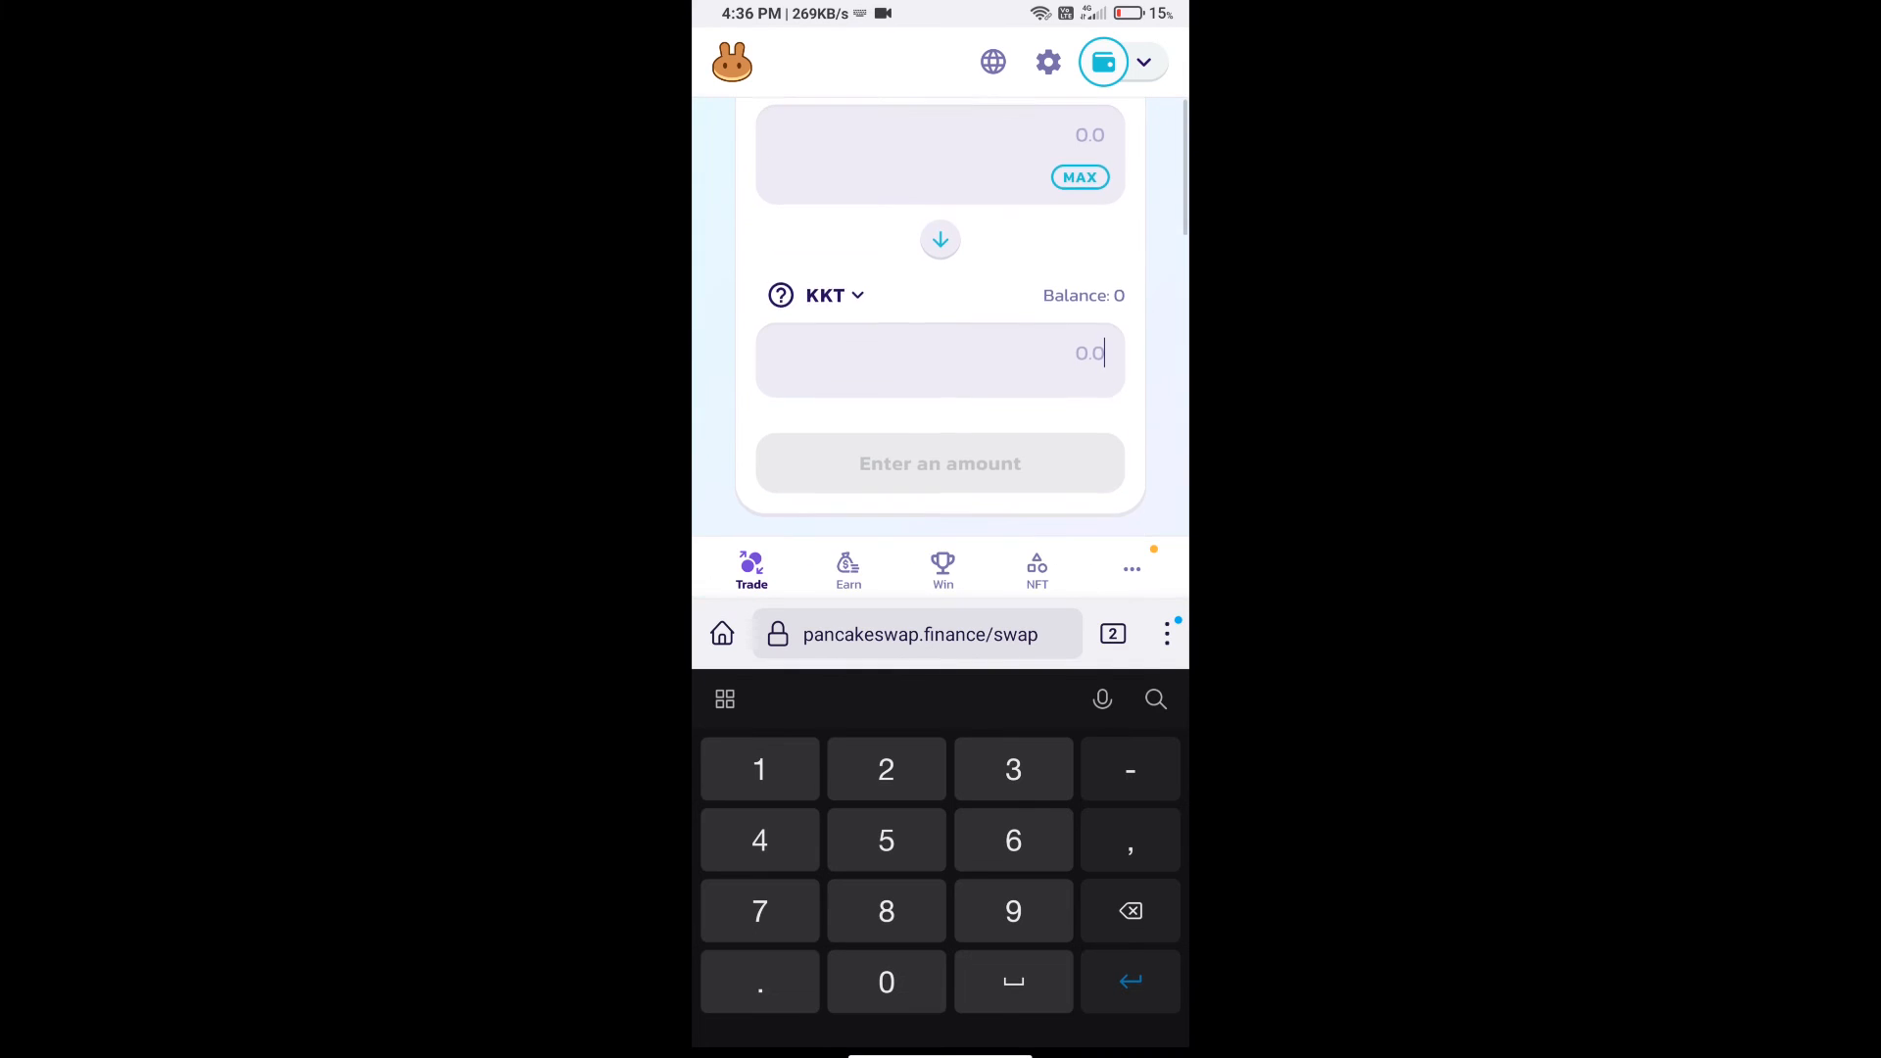
type("10")
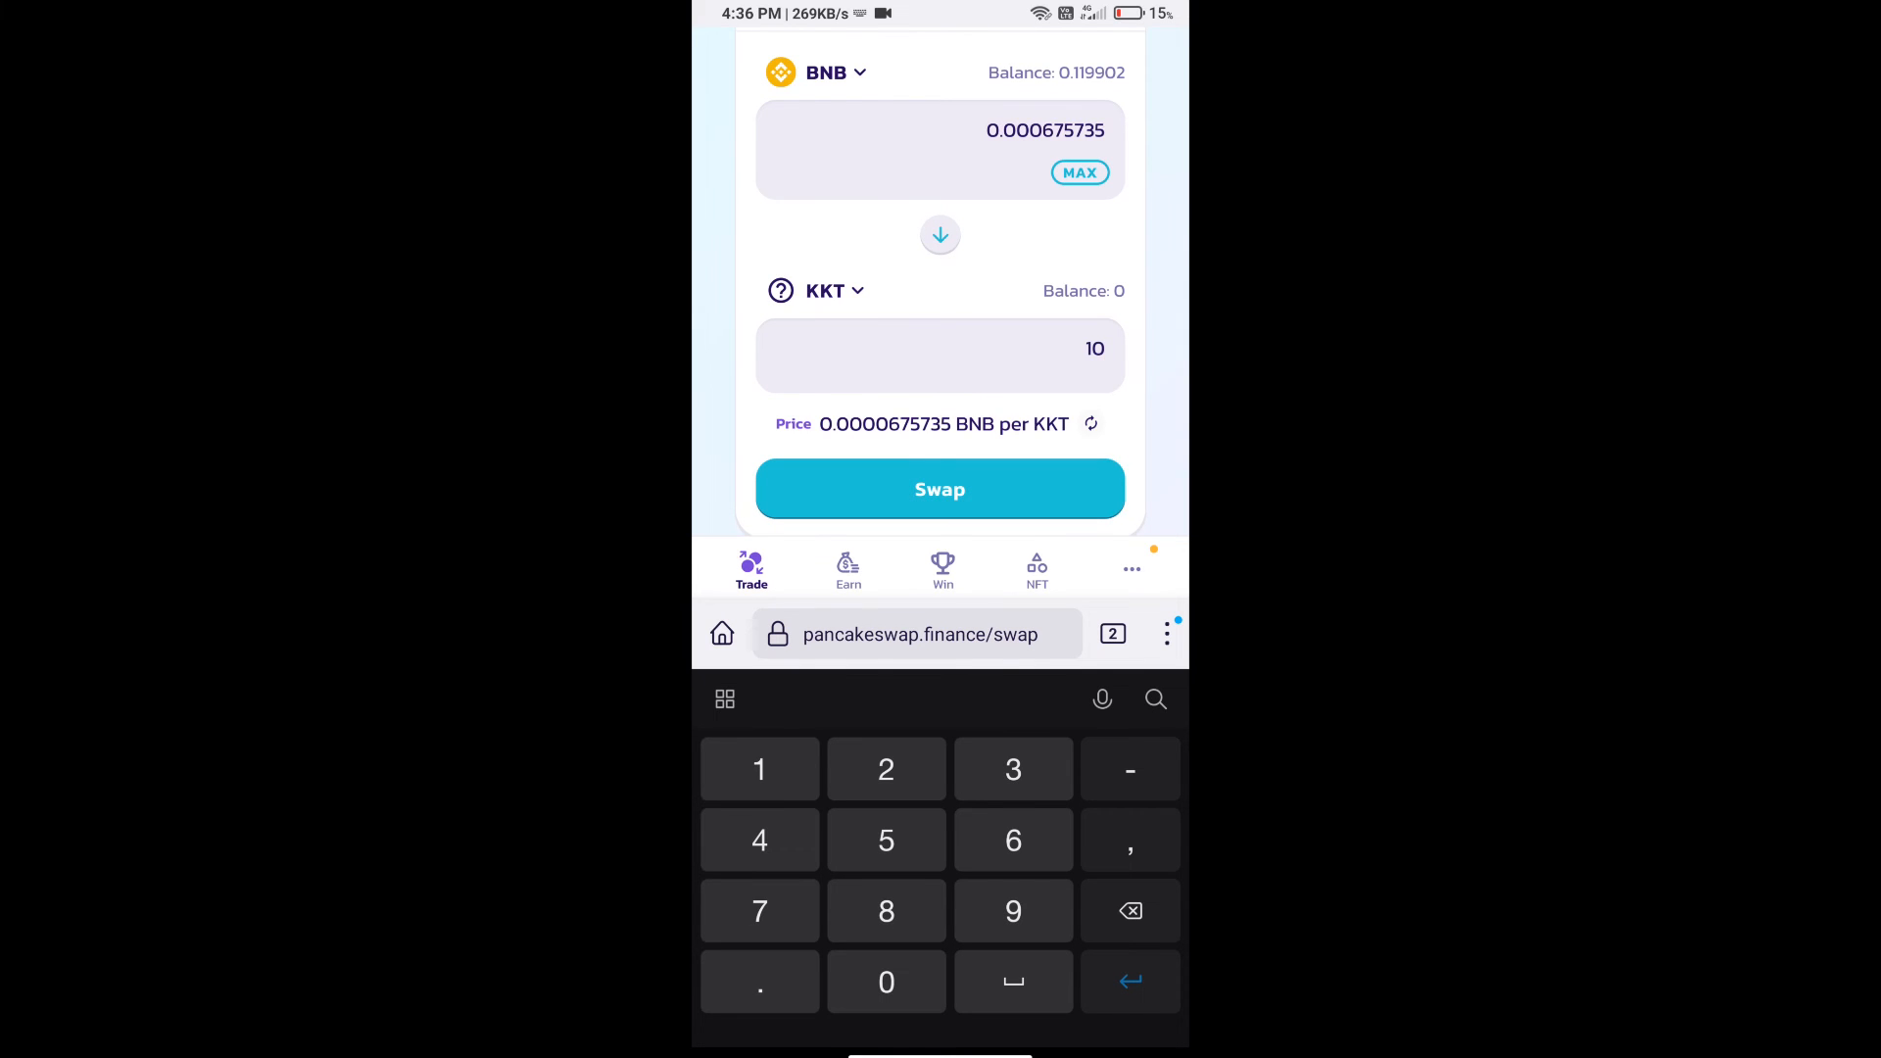
left_click(886, 982)
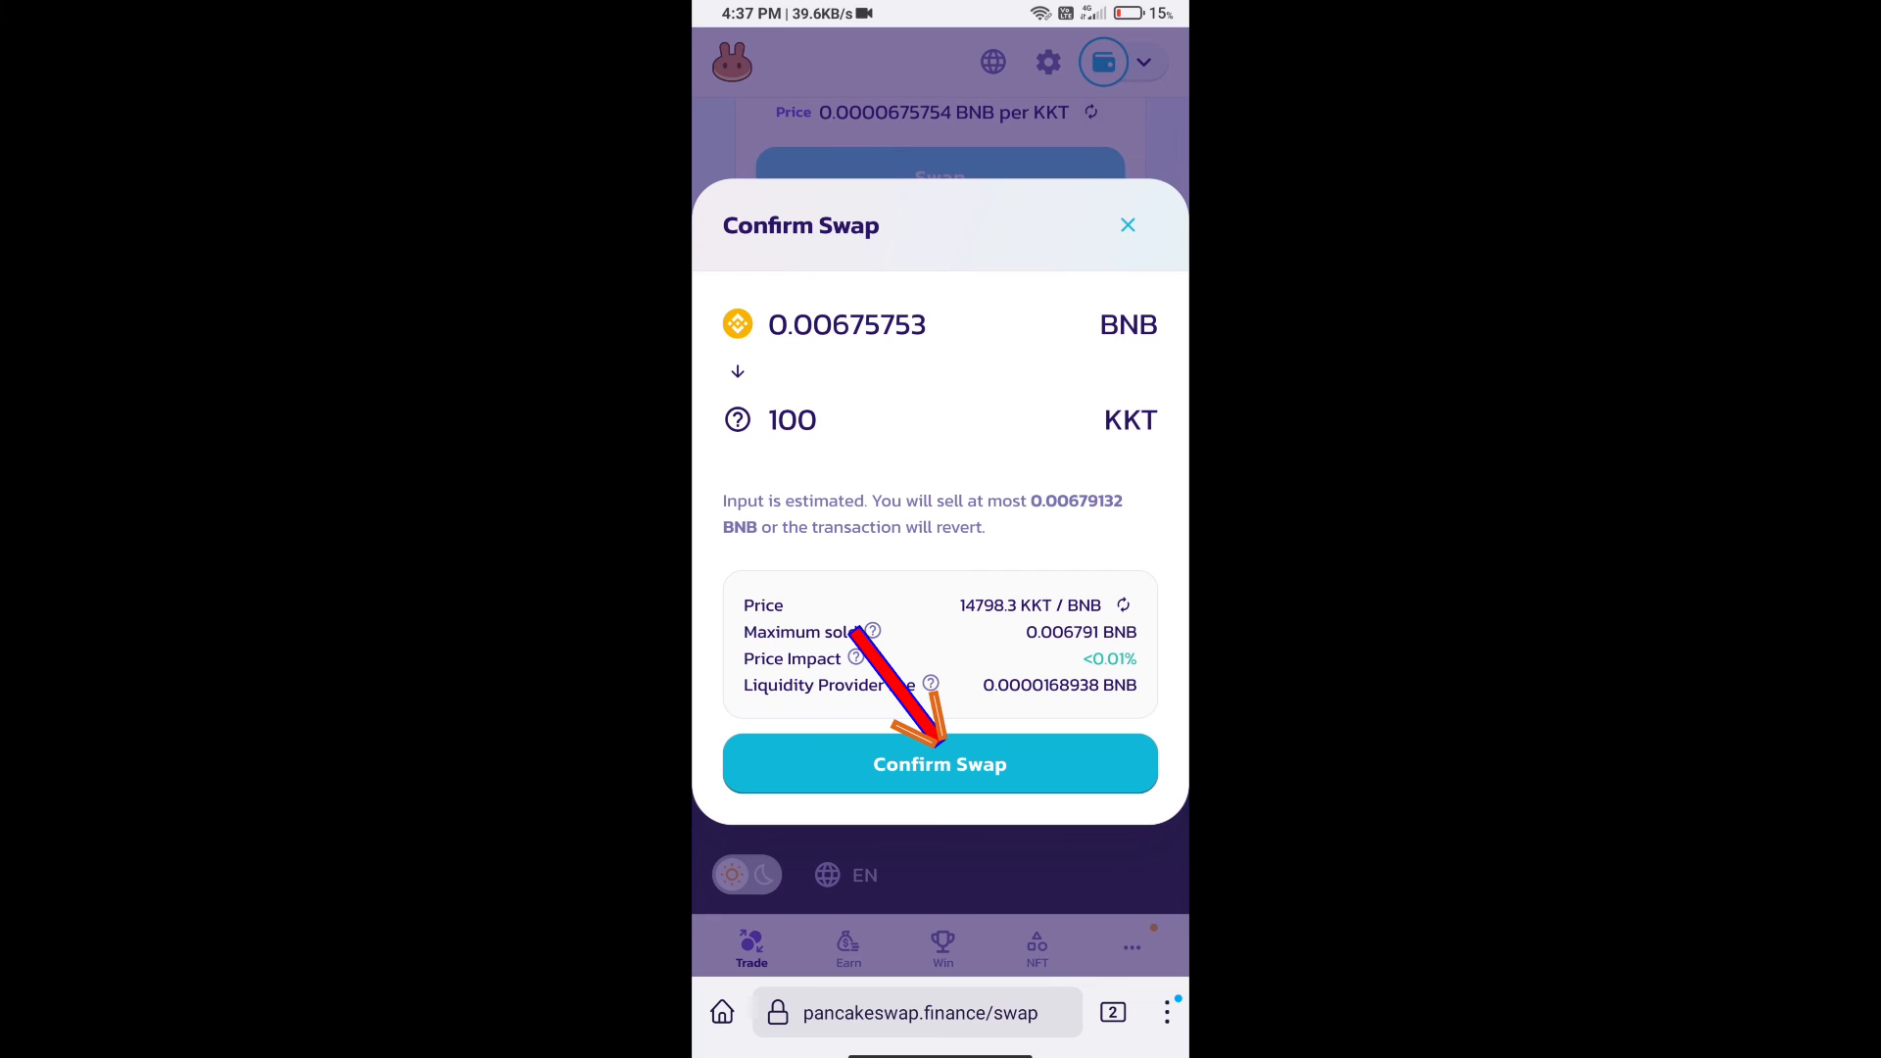
left_click(939, 764)
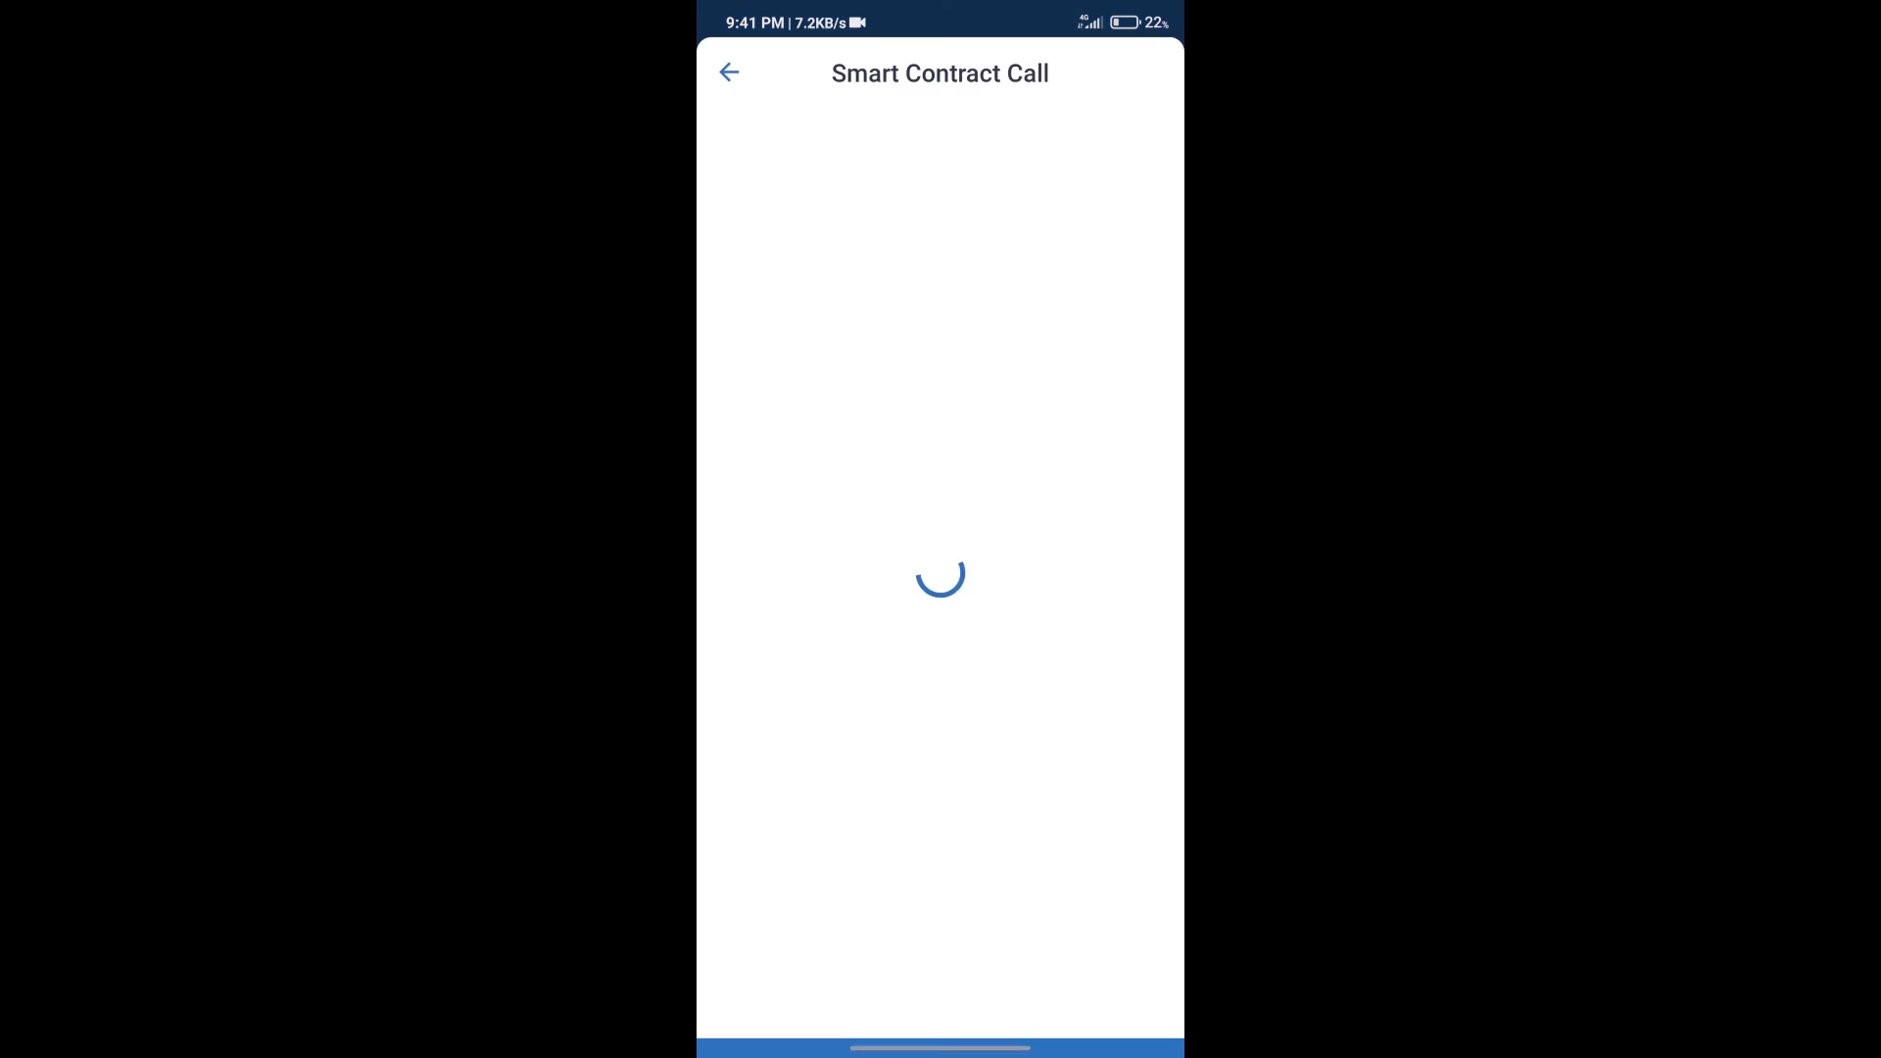